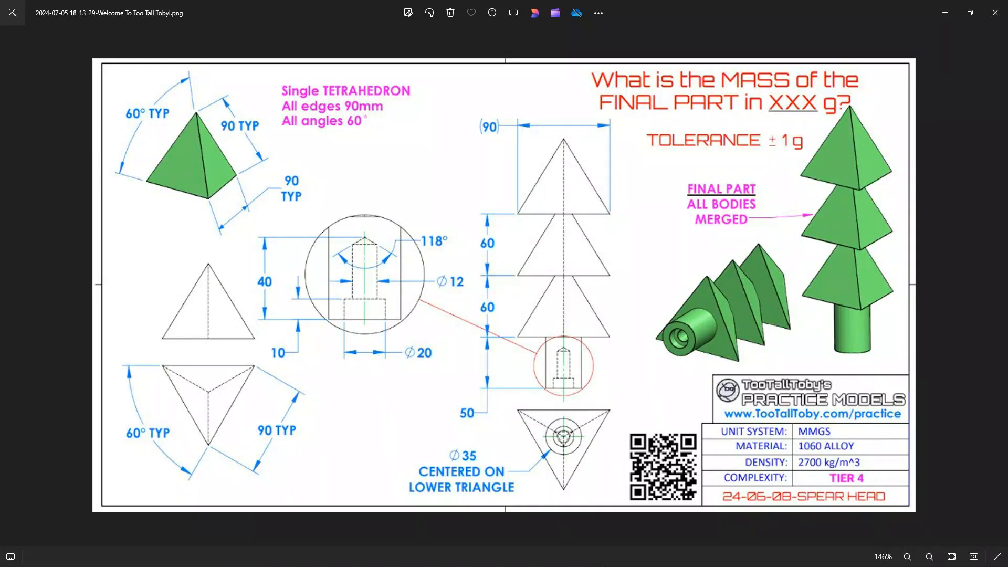
pyautogui.moveTo(382, 485)
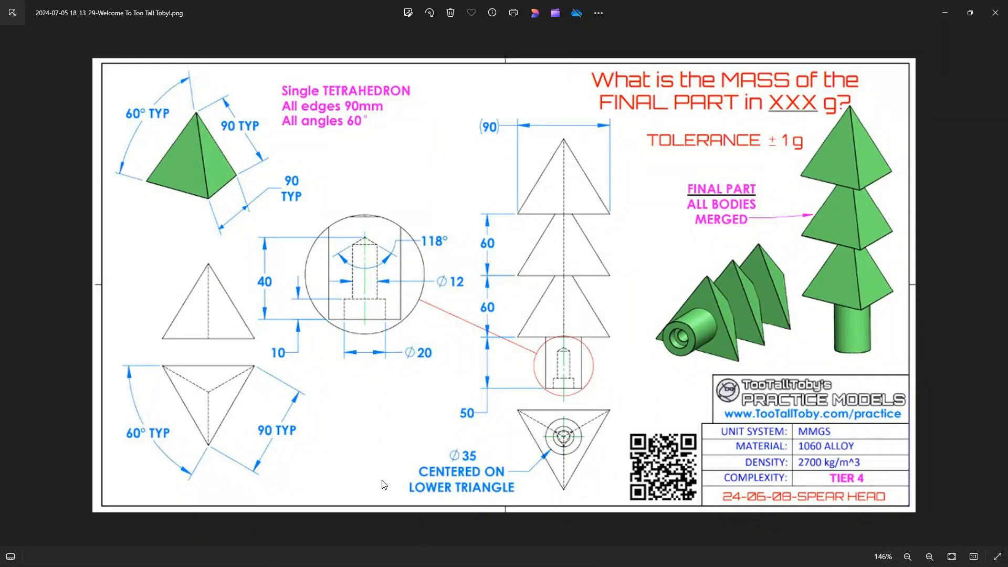
pyautogui.moveTo(225, 355)
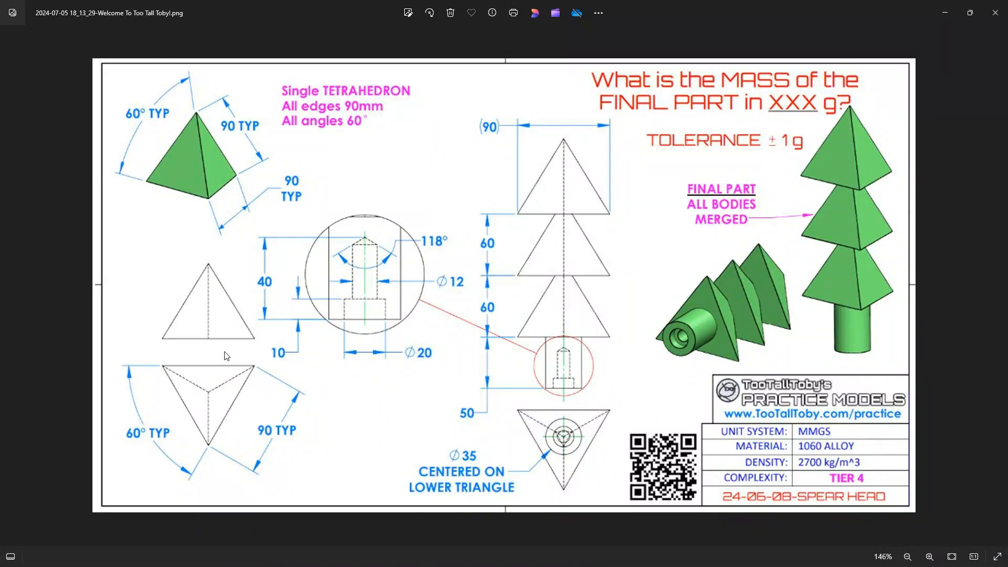
pyautogui.moveTo(206, 214)
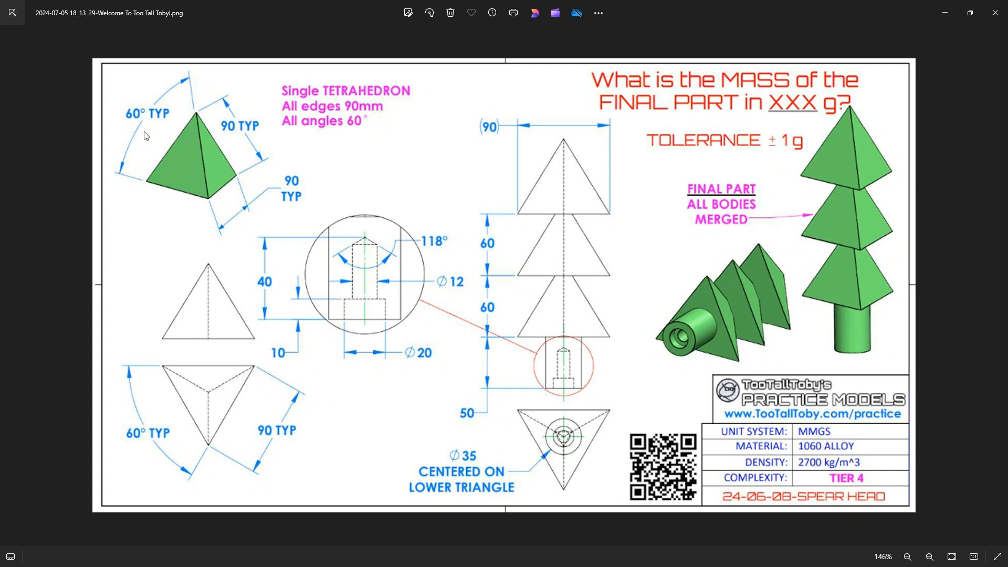
pyautogui.moveTo(311, 285)
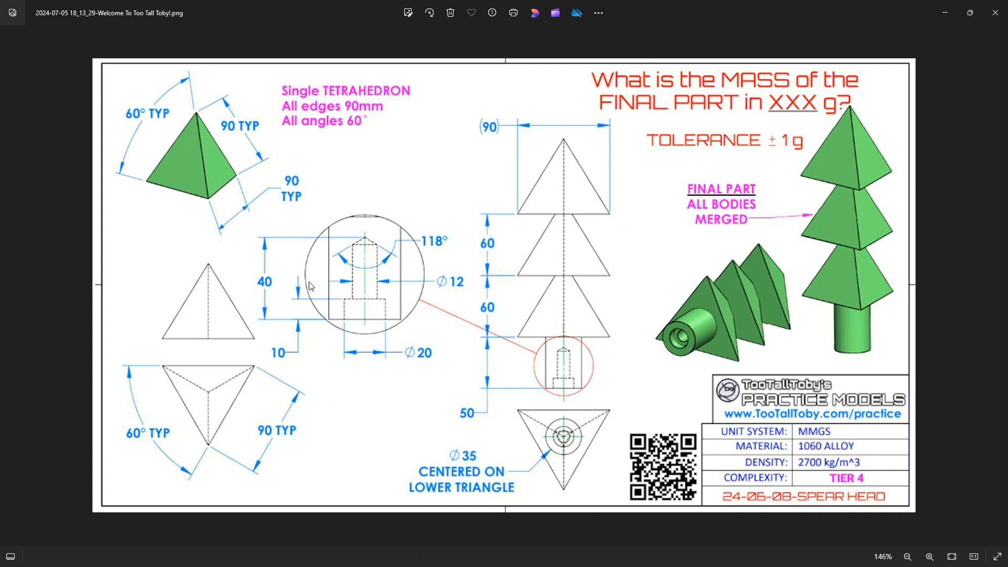
pyautogui.moveTo(583, 304)
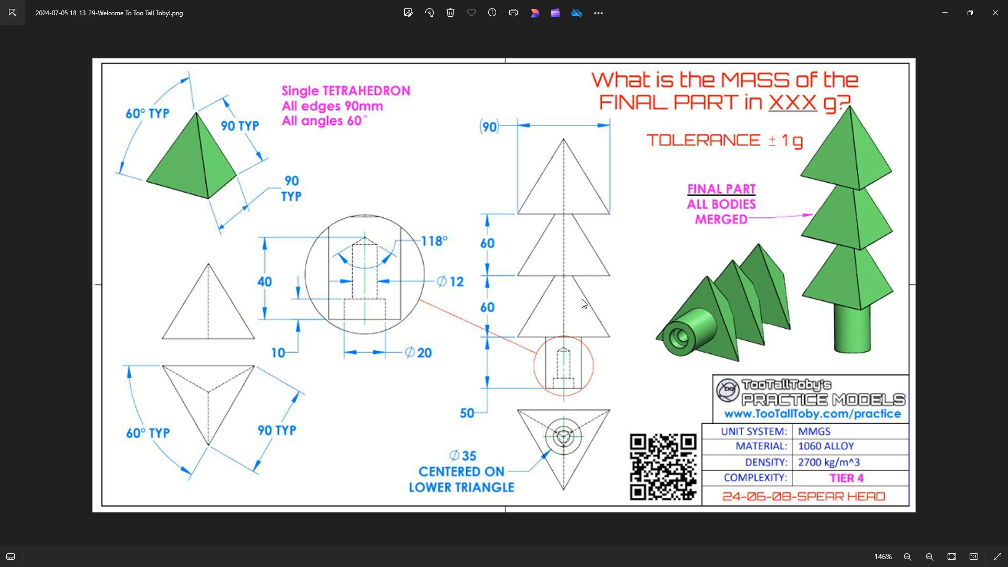
pyautogui.moveTo(488, 258)
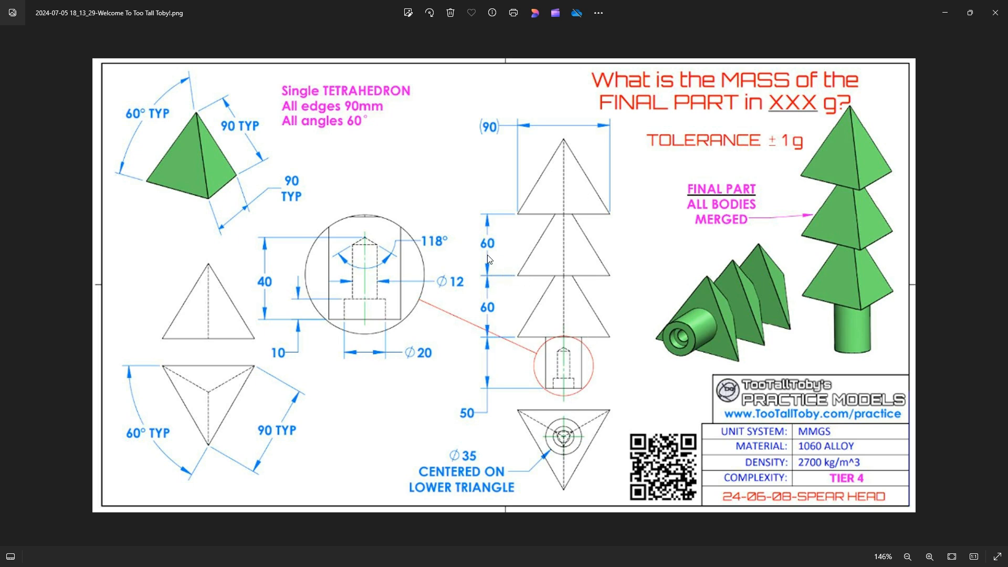
pyautogui.moveTo(490, 281)
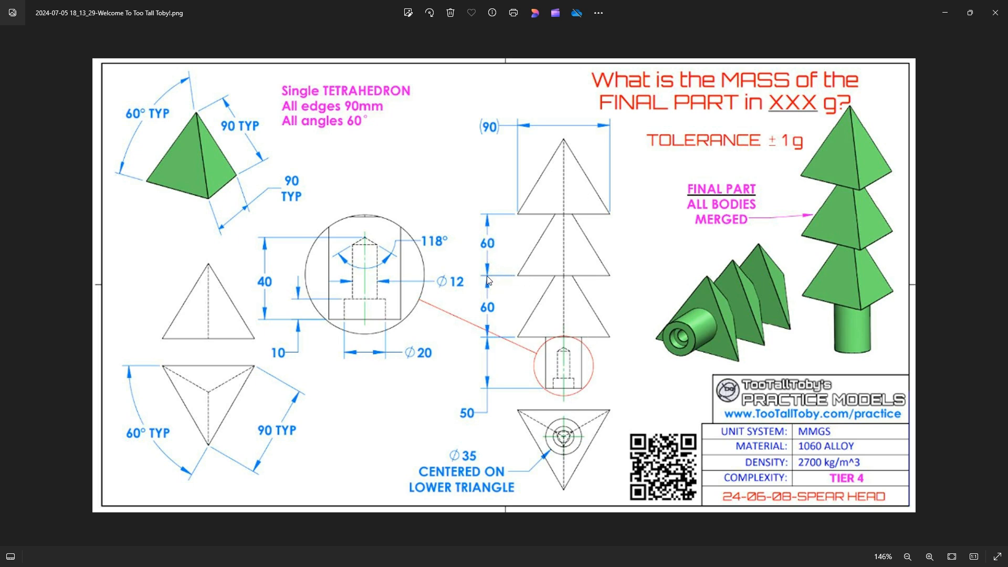
pyautogui.moveTo(547, 354)
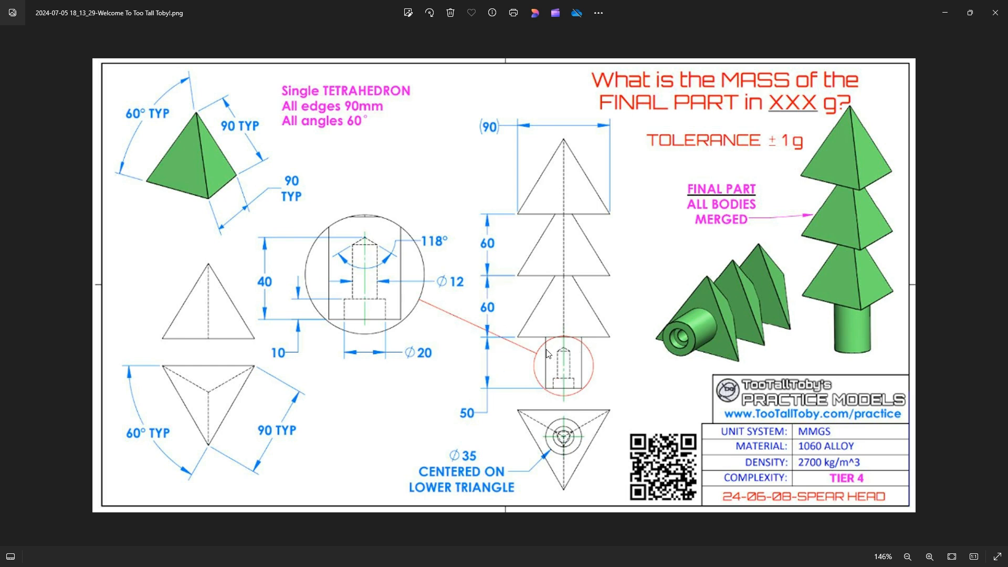
pyautogui.moveTo(494, 409)
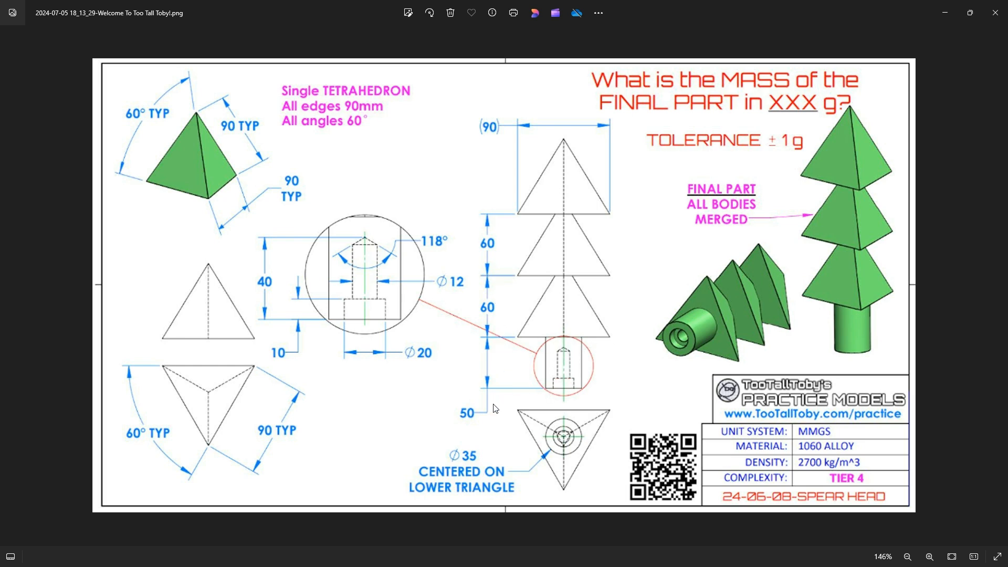
pyautogui.moveTo(592, 445)
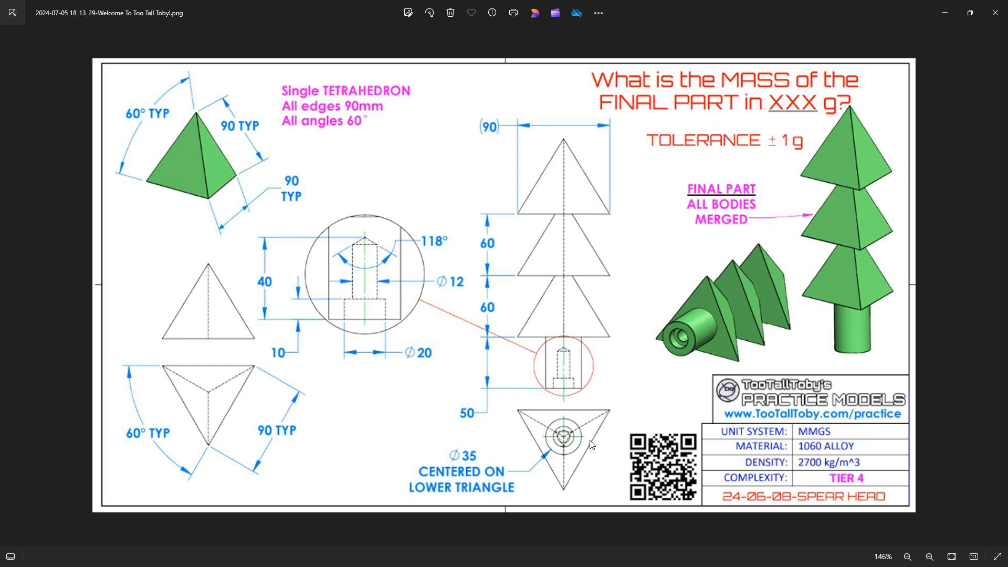
pyautogui.moveTo(385, 342)
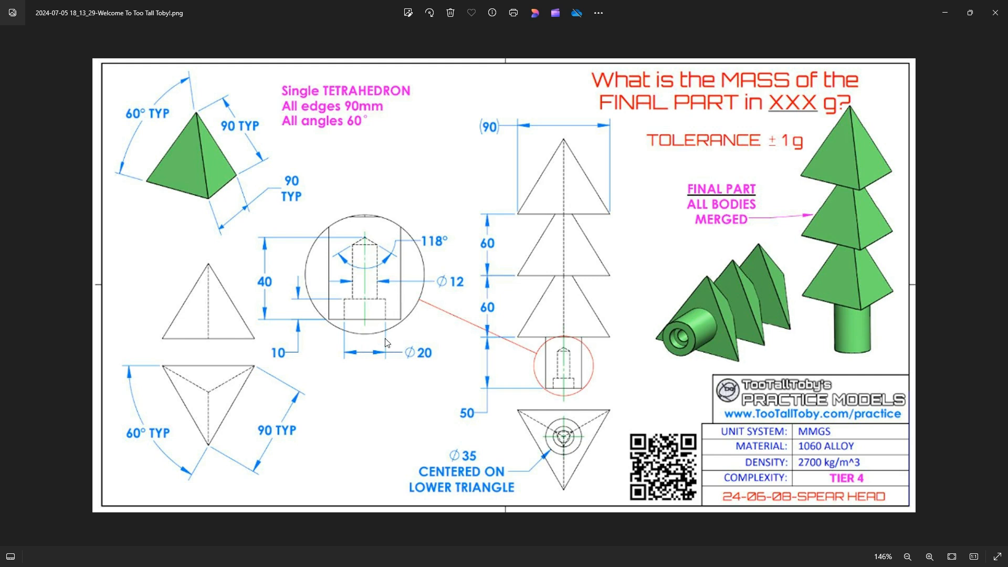
pyautogui.moveTo(373, 400)
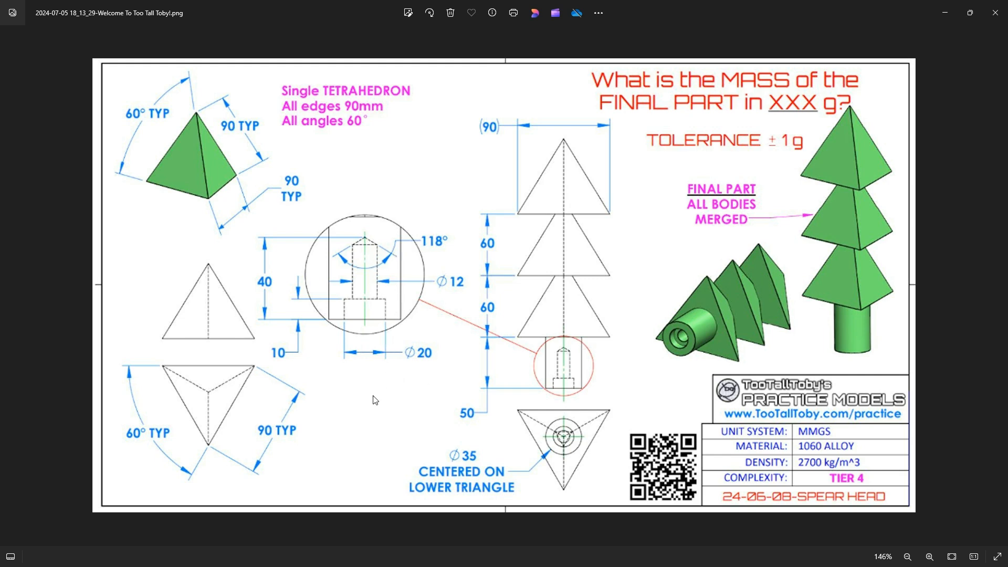
pyautogui.moveTo(382, 415)
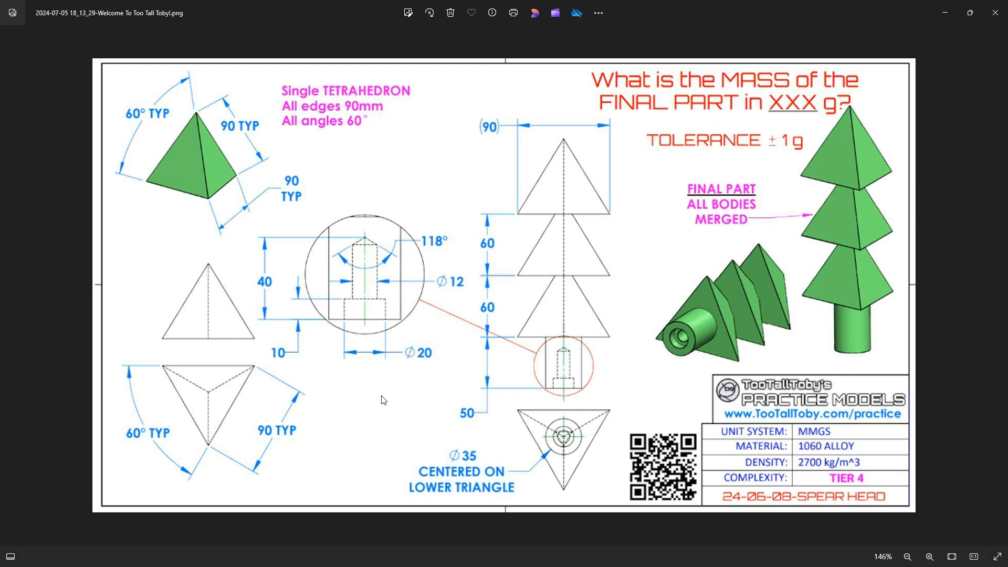
pyautogui.moveTo(321, 401)
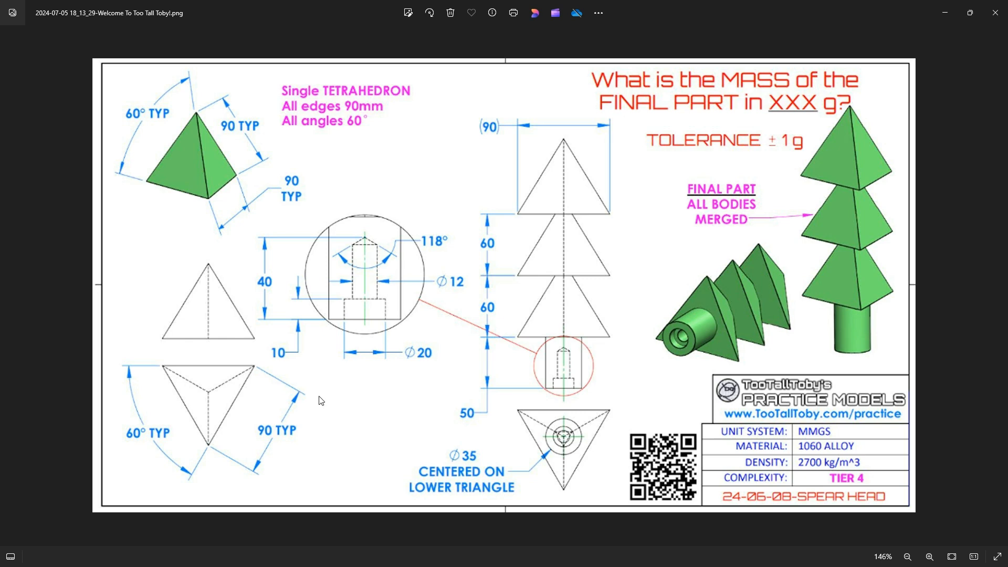
pyautogui.moveTo(653, 89)
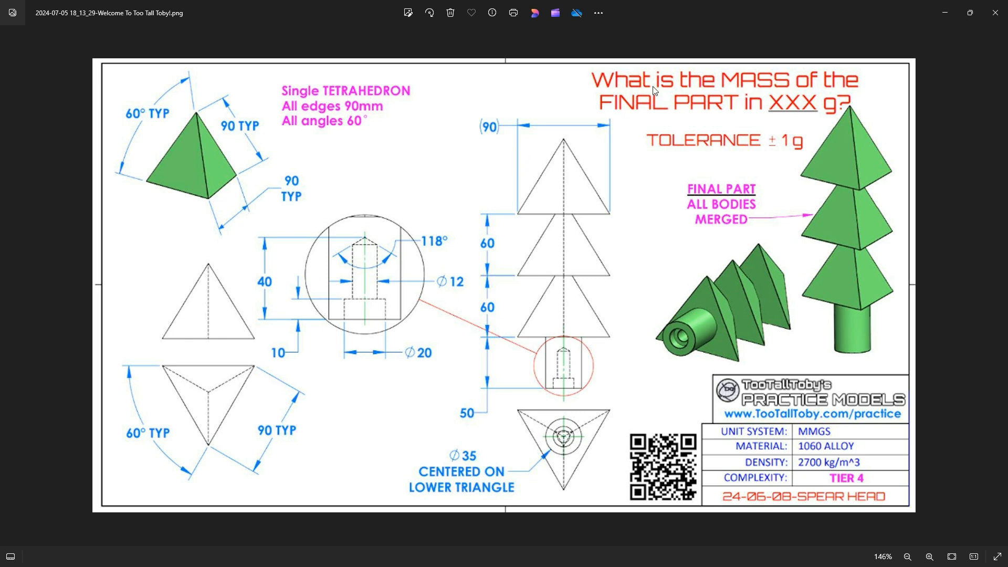
pyautogui.moveTo(646, 11)
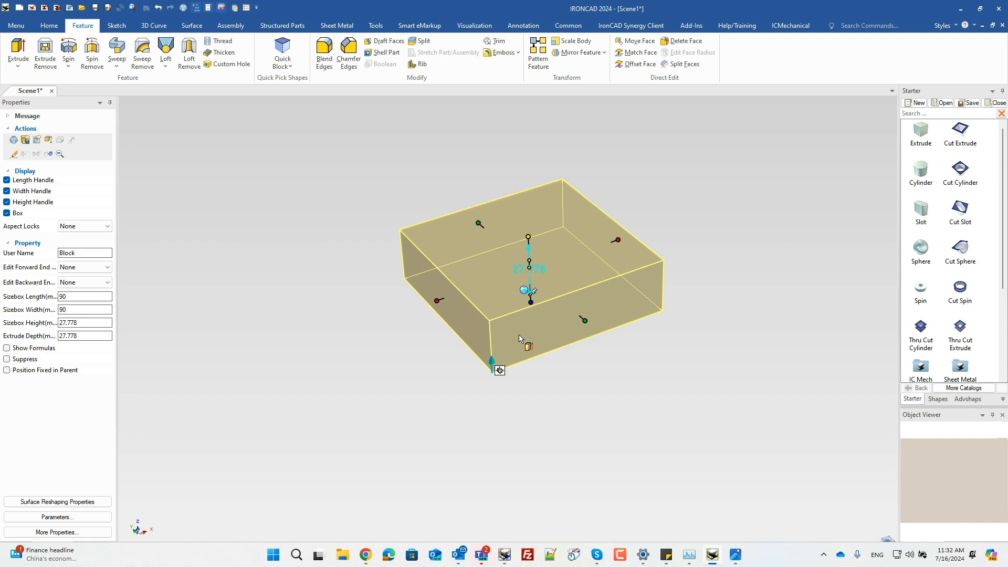
# - Draw two 90 mm construction lines at ±60° from the bottom corners up to the top centre, forming a triangle
pyautogui.click(116, 25)
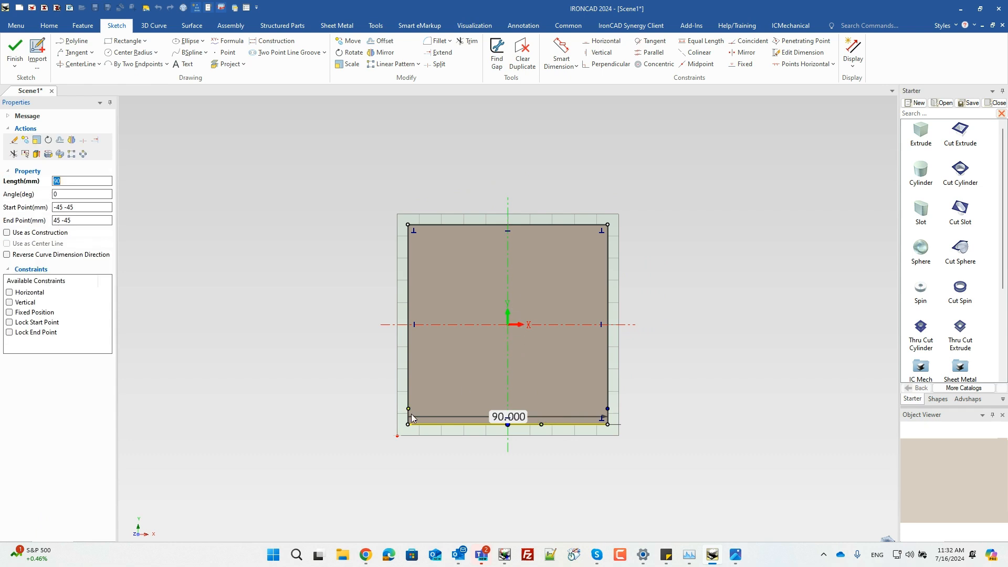
pyautogui.moveTo(583, 362)
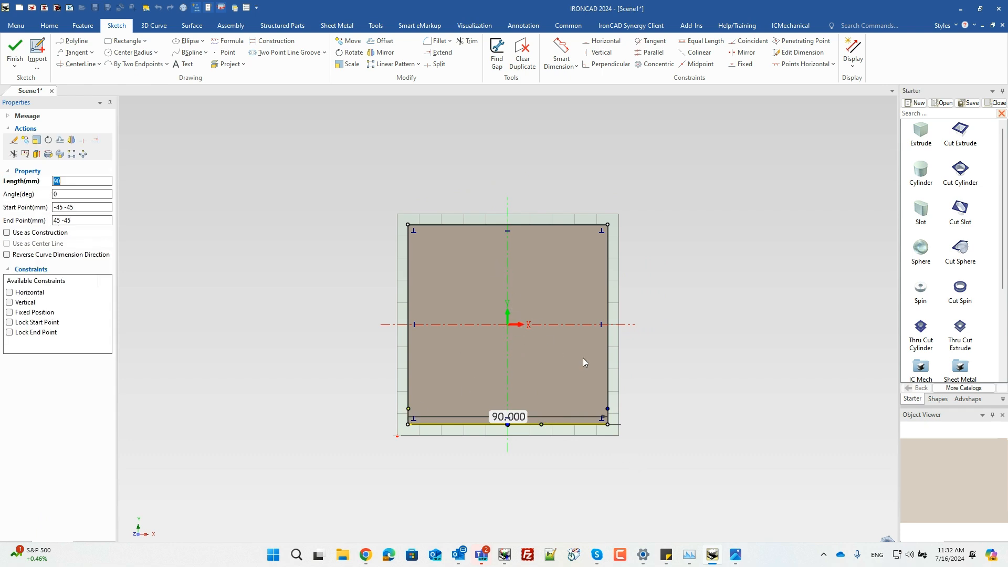
pyautogui.moveTo(723, 311)
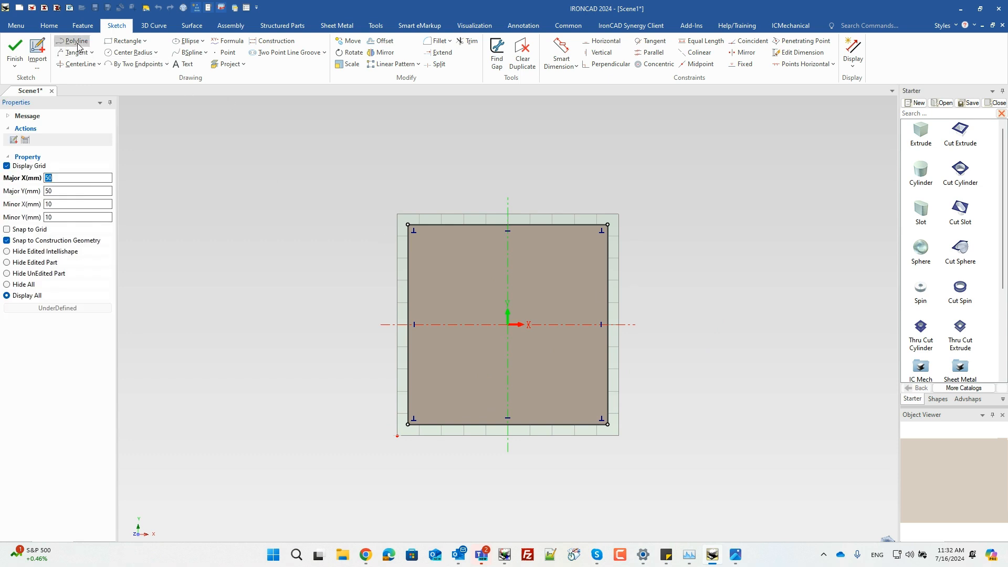
pyautogui.click(407, 424)
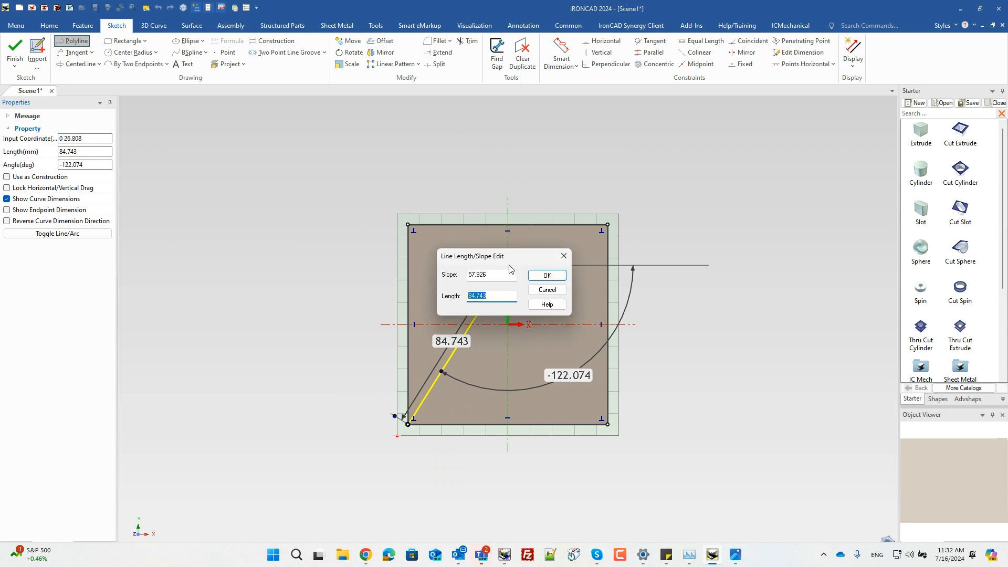
pyautogui.write('90')
pyautogui.click(491, 274)
pyautogui.write('30')
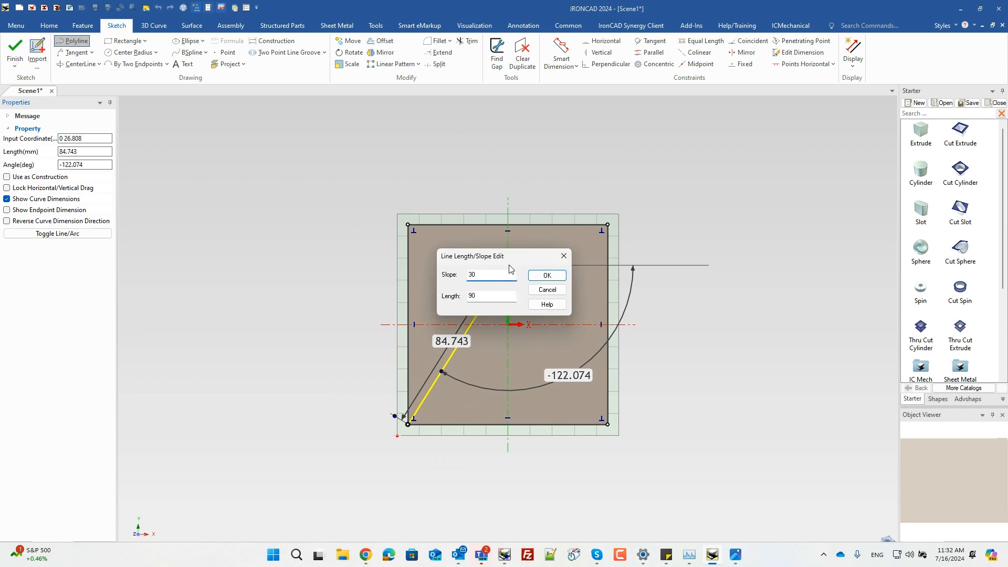
pyautogui.click(546, 275)
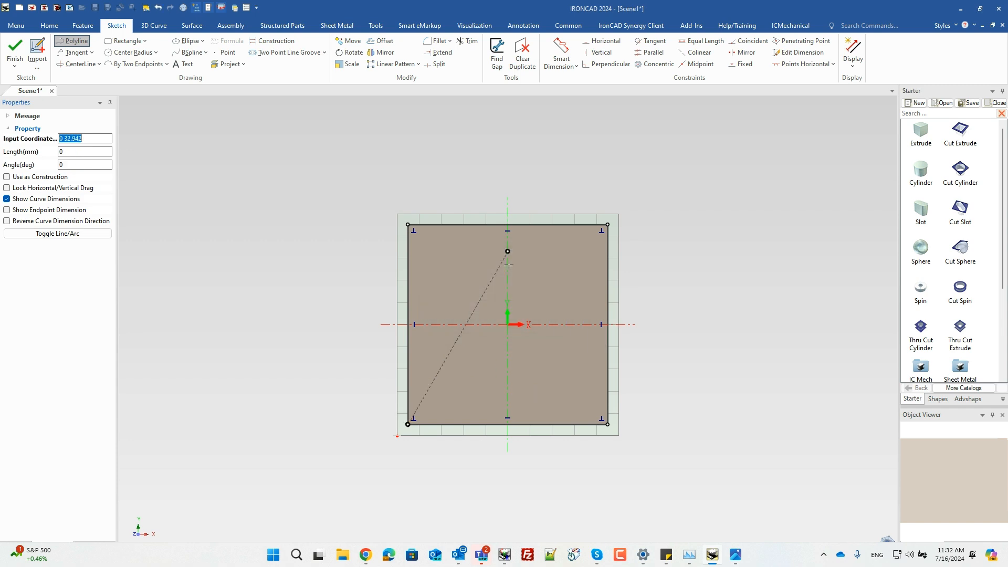
pyautogui.click(606, 433)
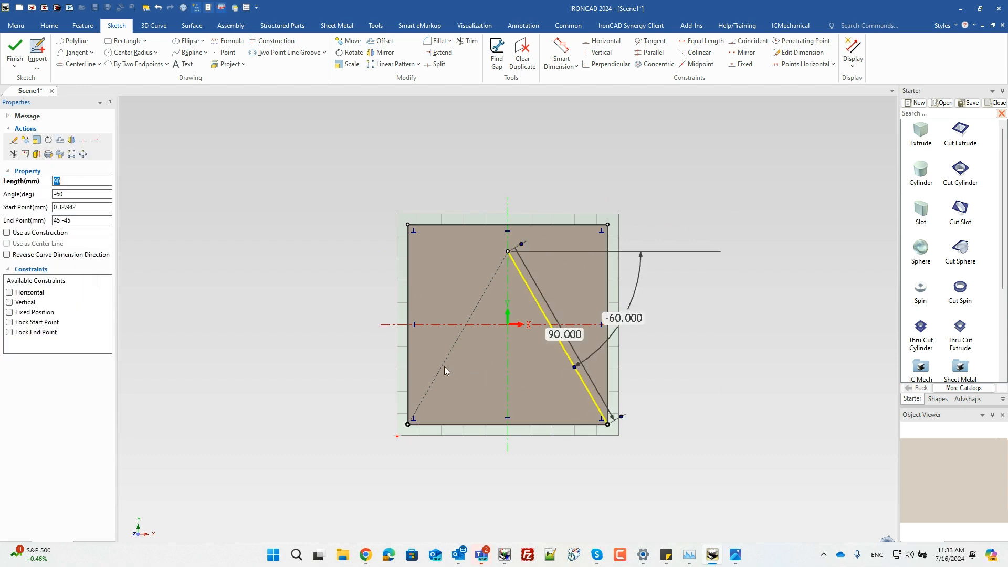
pyautogui.click(6, 254)
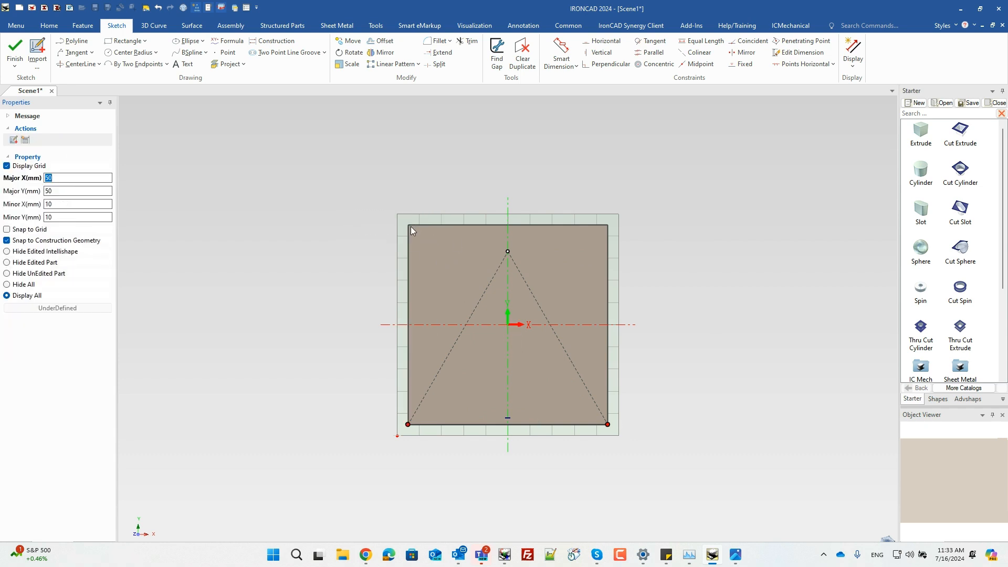
pyautogui.moveTo(174, 203)
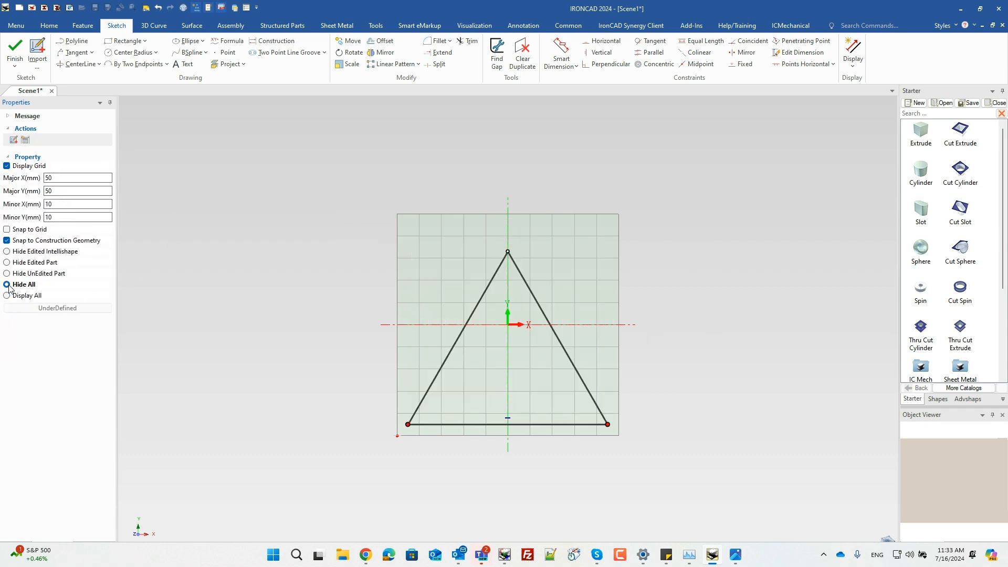
# - Hide the block so only the triangle profile remains visible
pyautogui.click(6, 283)
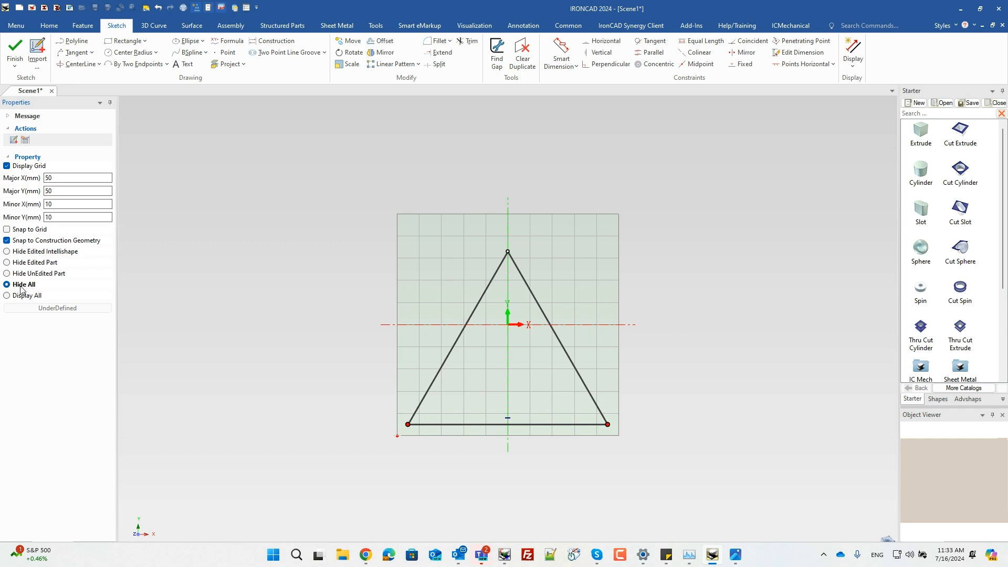
pyautogui.click(6, 295)
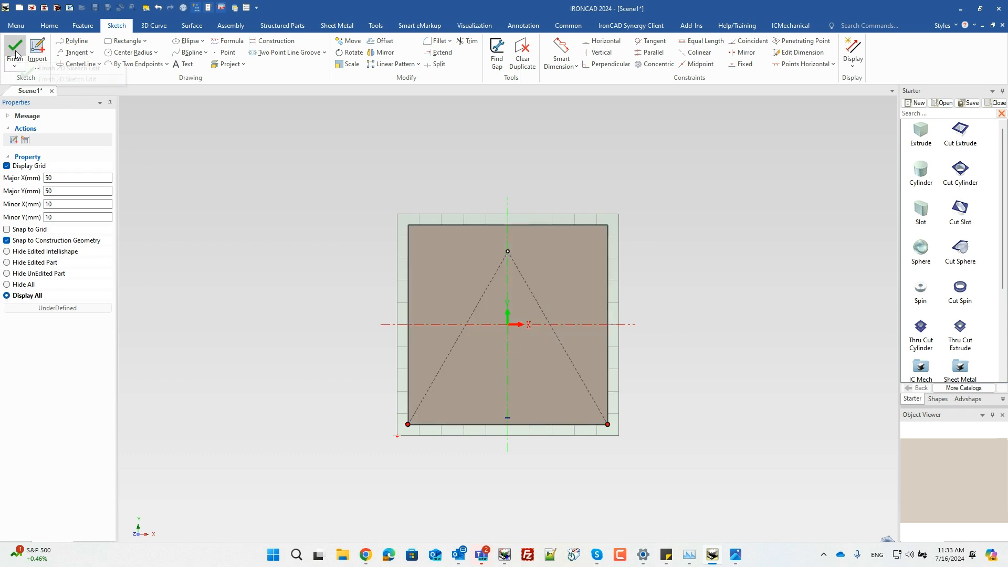
# - Finish the sketch into a triangular prism and extract its triangular face as a standalone surface
pyautogui.click(17, 45)
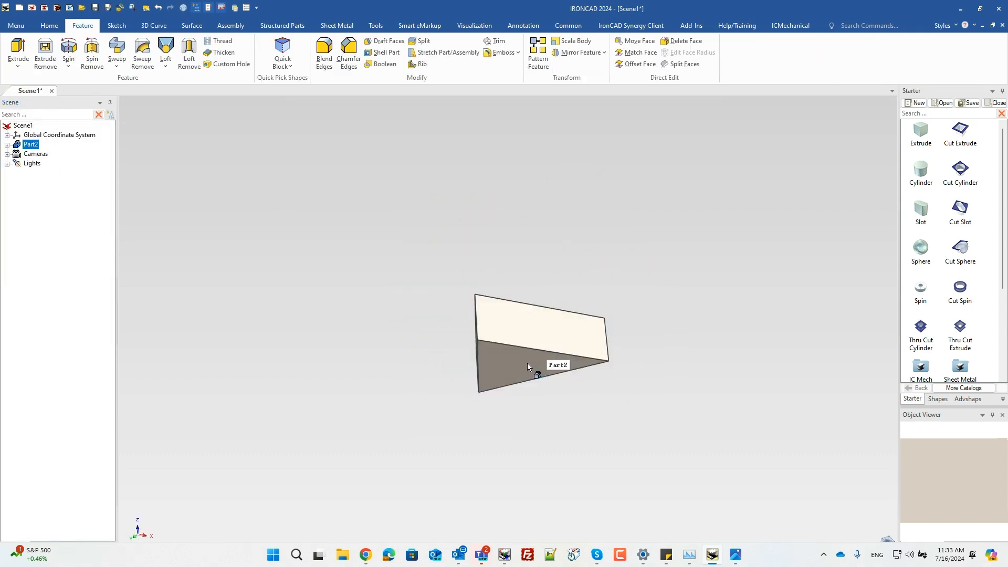
pyautogui.rightClick(528, 368)
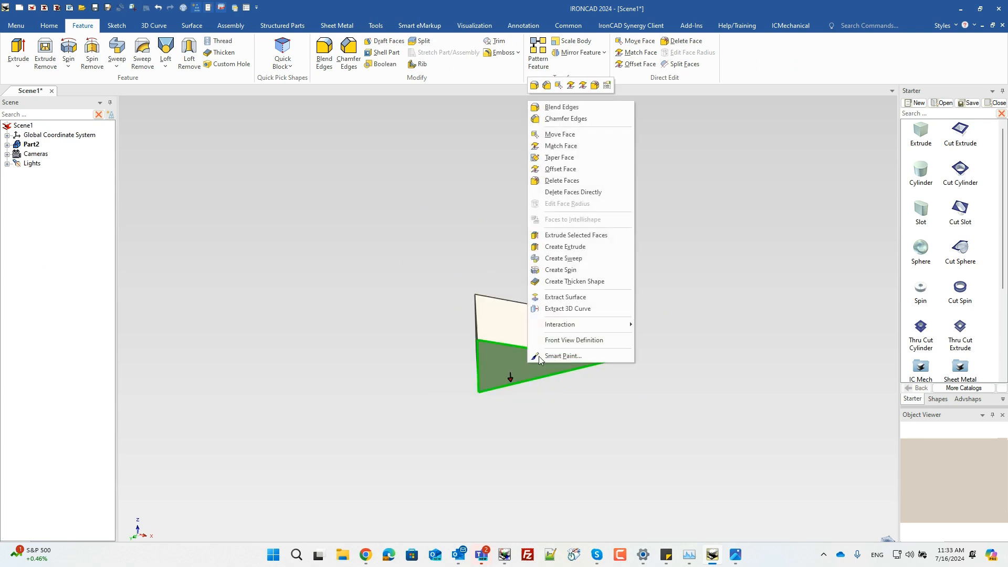
pyautogui.moveTo(565, 297)
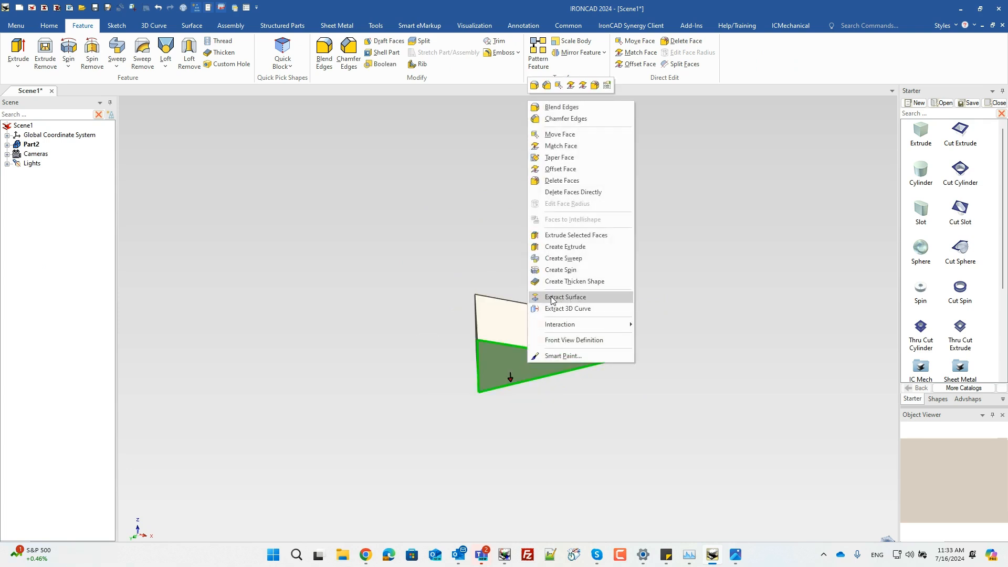
pyautogui.click(564, 297)
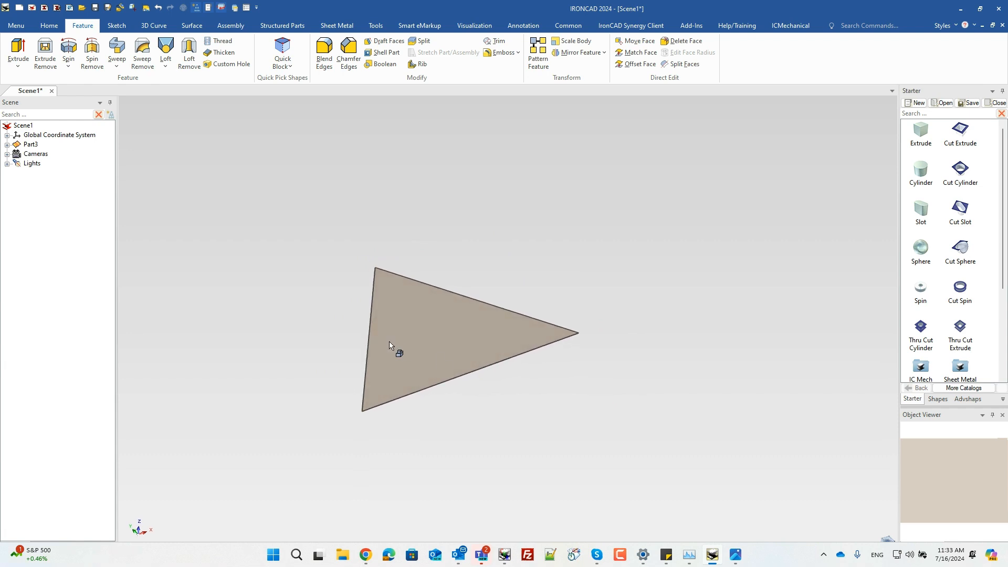
pyautogui.moveTo(438, 306)
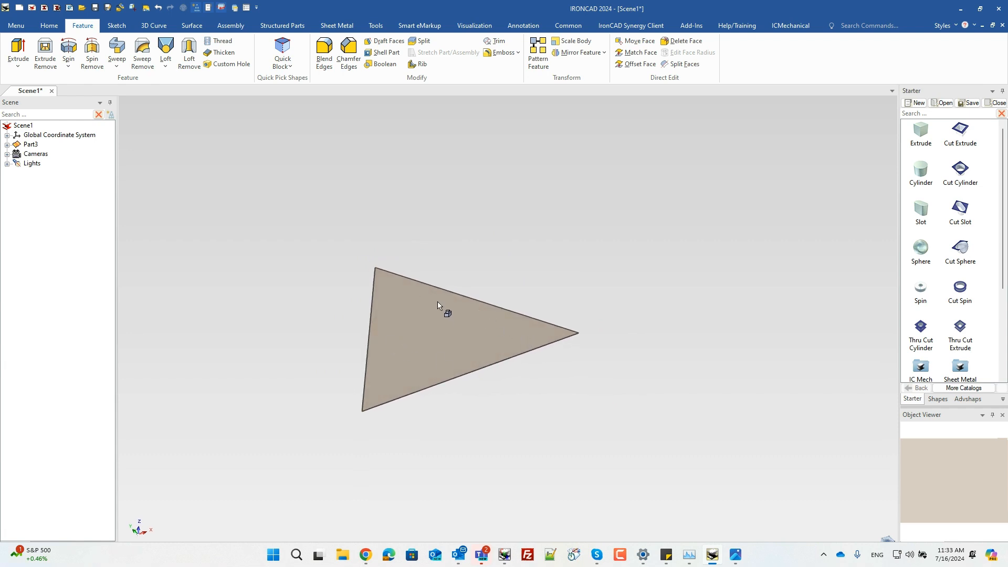
pyautogui.moveTo(438, 322)
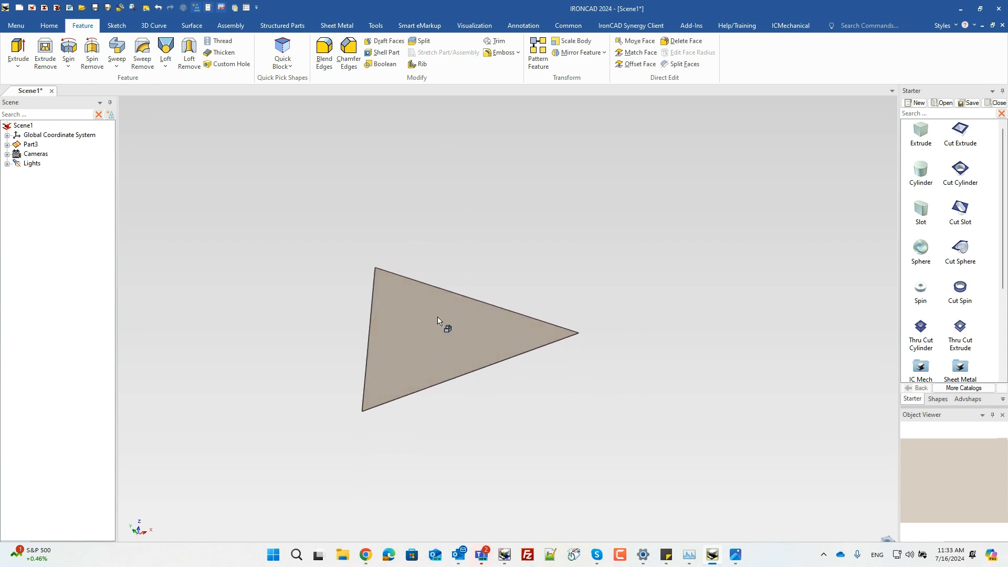
pyautogui.moveTo(581, 338)
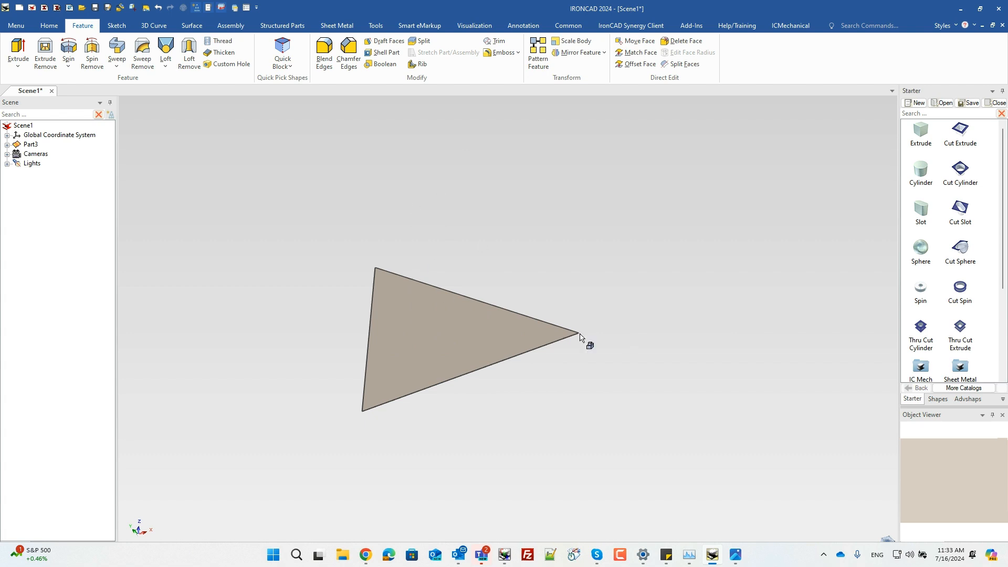
pyautogui.moveTo(442, 343)
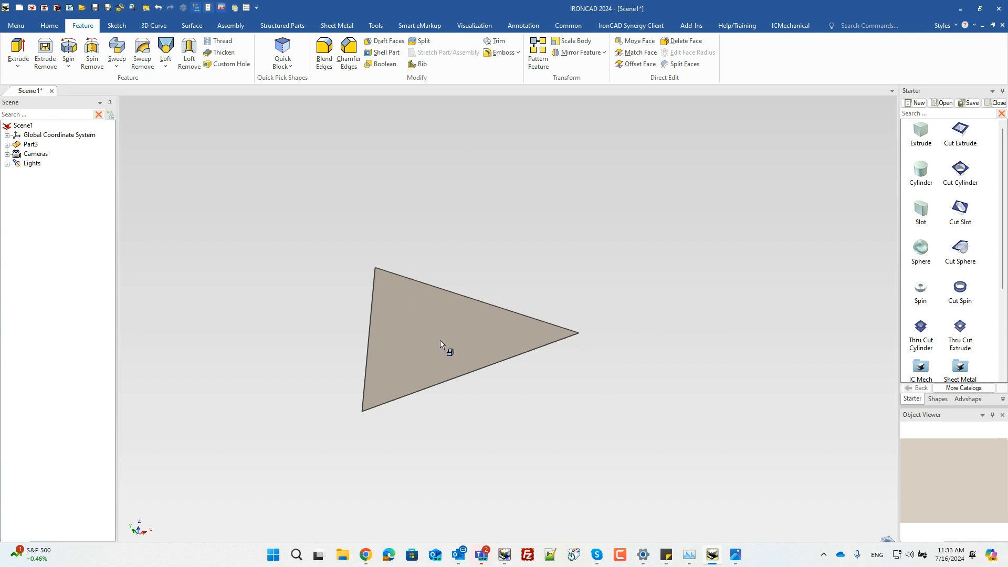
pyautogui.moveTo(514, 275)
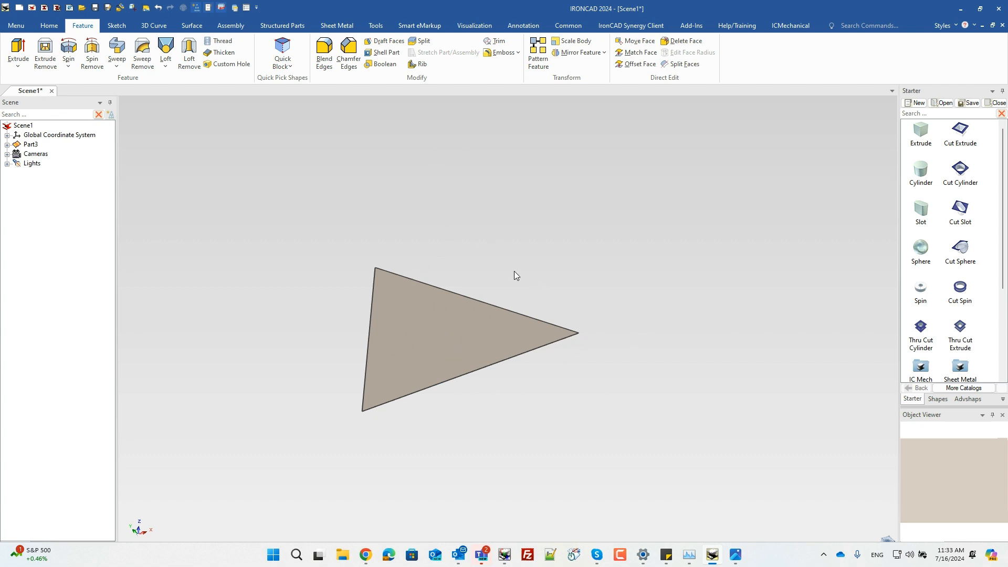
pyautogui.moveTo(527, 337)
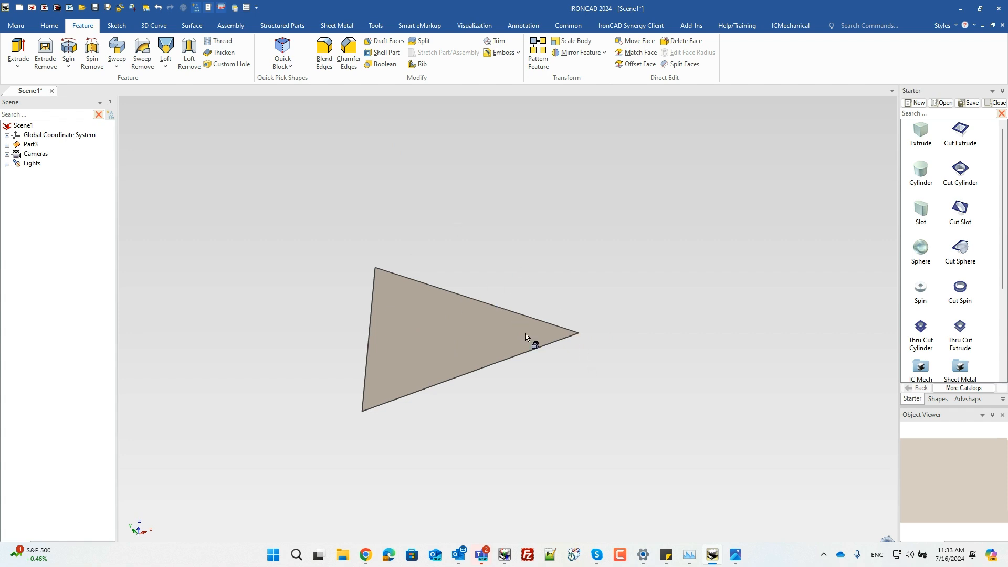
pyautogui.moveTo(331, 233)
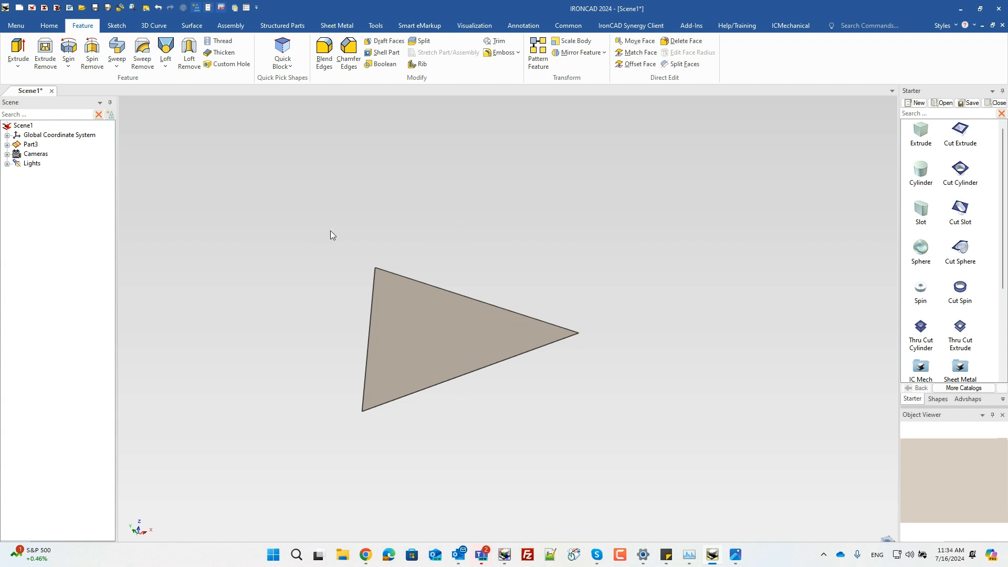
# - Draw a 3D vertical line from the triangle's centre and a slanted edge to a corner, dimensioned to 90 mm
pyautogui.click(154, 25)
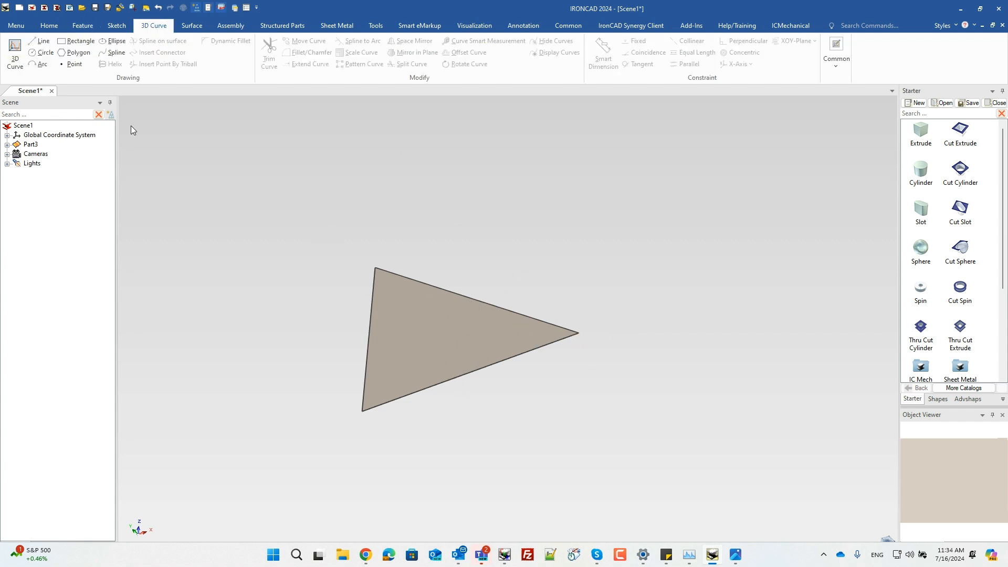
pyautogui.click(37, 40)
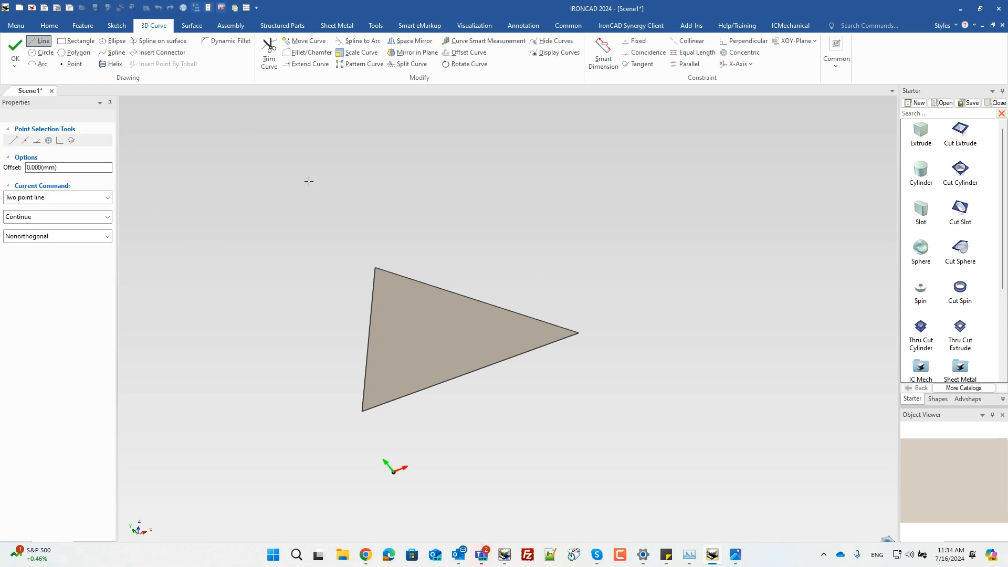
pyautogui.click(440, 332)
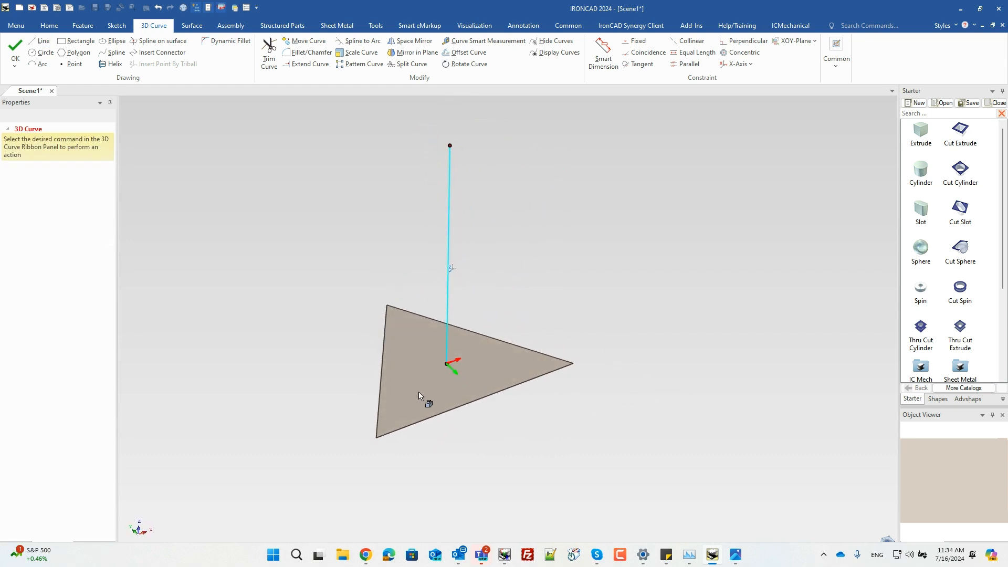
pyautogui.moveTo(382, 372)
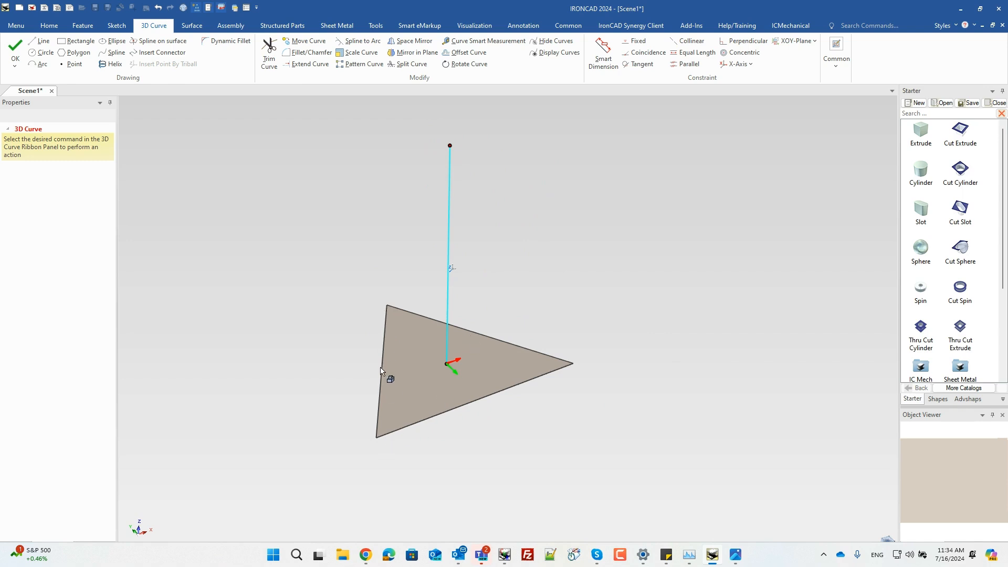
pyautogui.moveTo(466, 339)
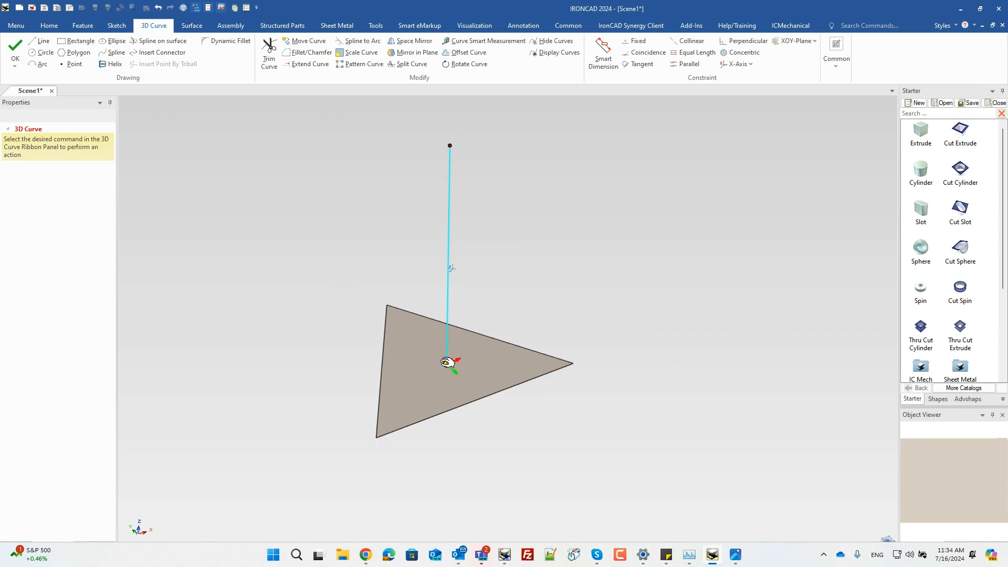
pyautogui.moveTo(510, 300)
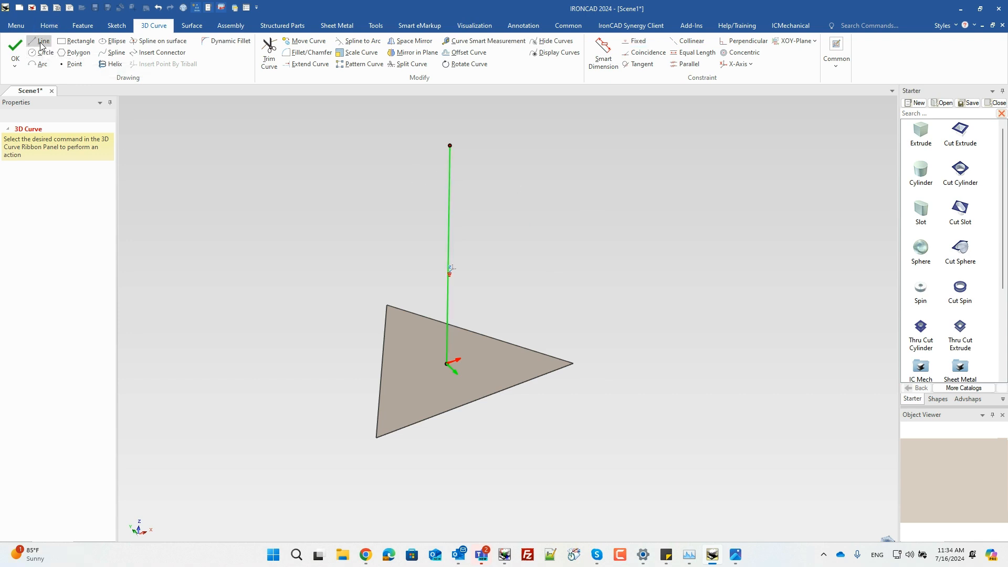
pyautogui.moveTo(36, 40)
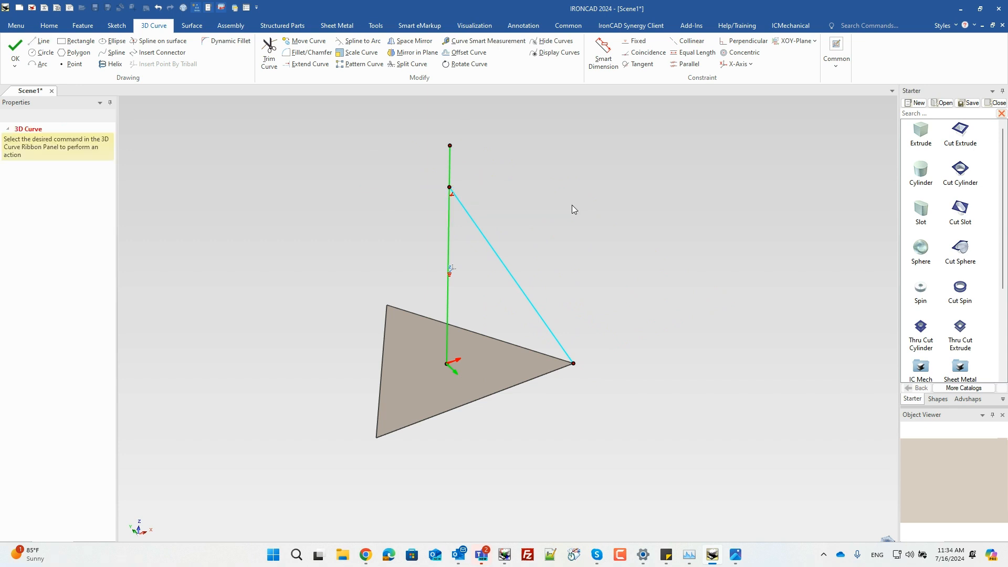
pyautogui.moveTo(544, 218)
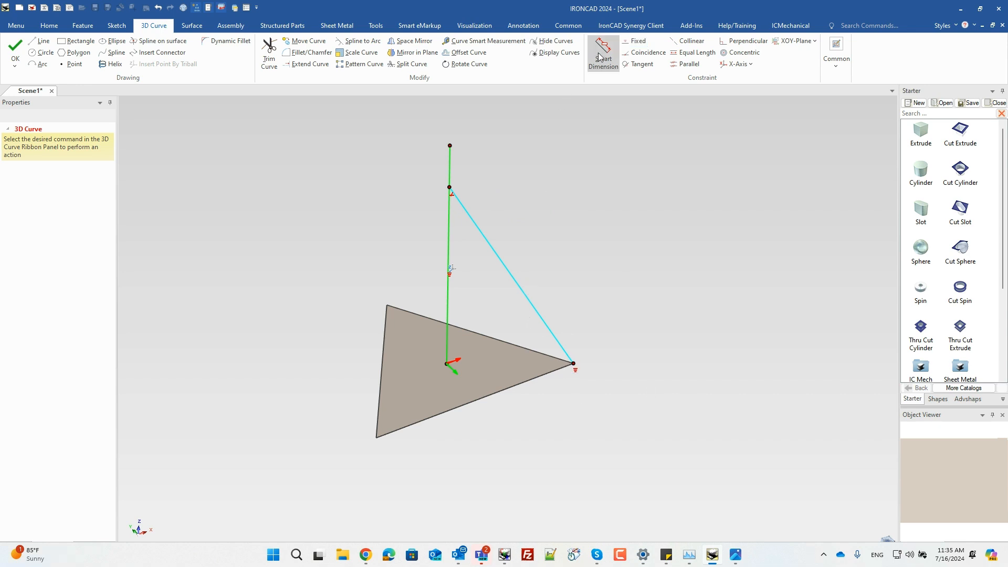
pyautogui.click(603, 52)
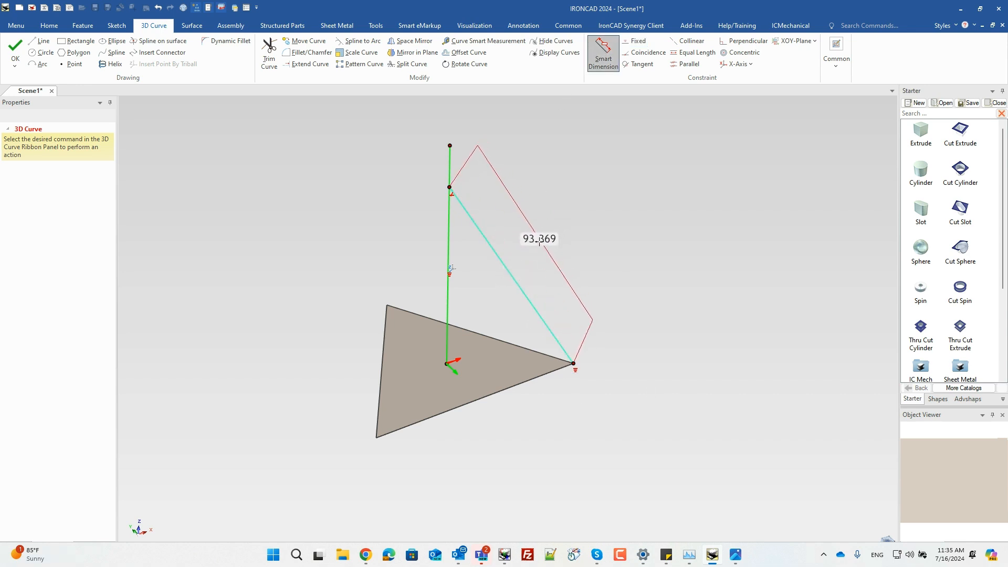
pyautogui.doubleClick(539, 239)
pyautogui.write('90.000')
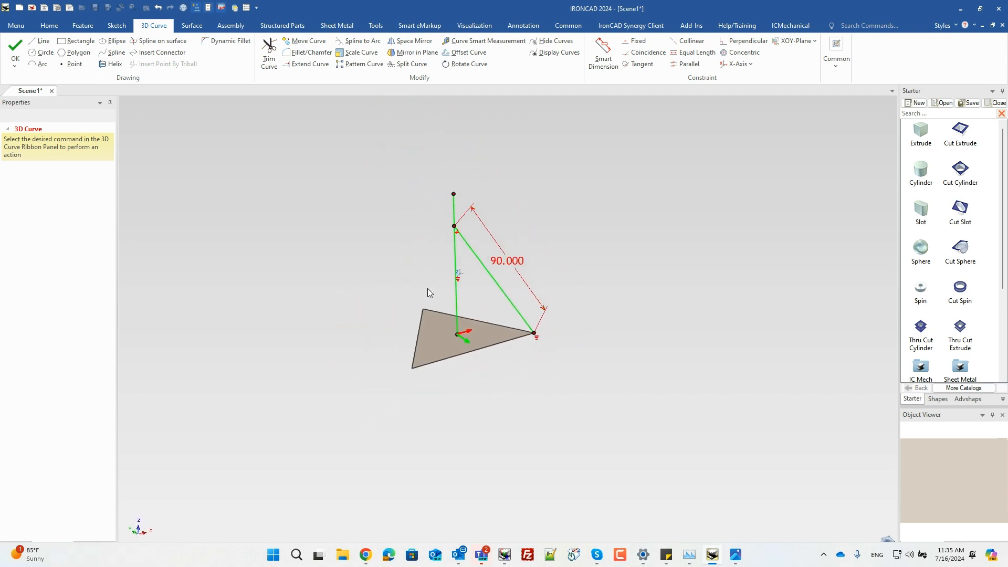
pyautogui.click(452, 194)
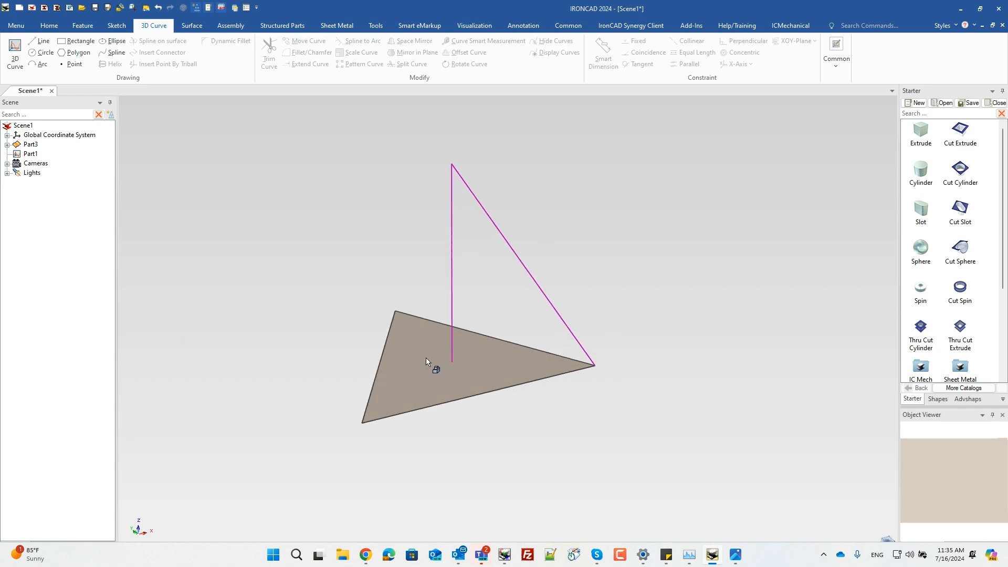
# - Copy the triangle surface with the TriBall onto the guide lines to close a four-faced tetrahedron
pyautogui.click(431, 357)
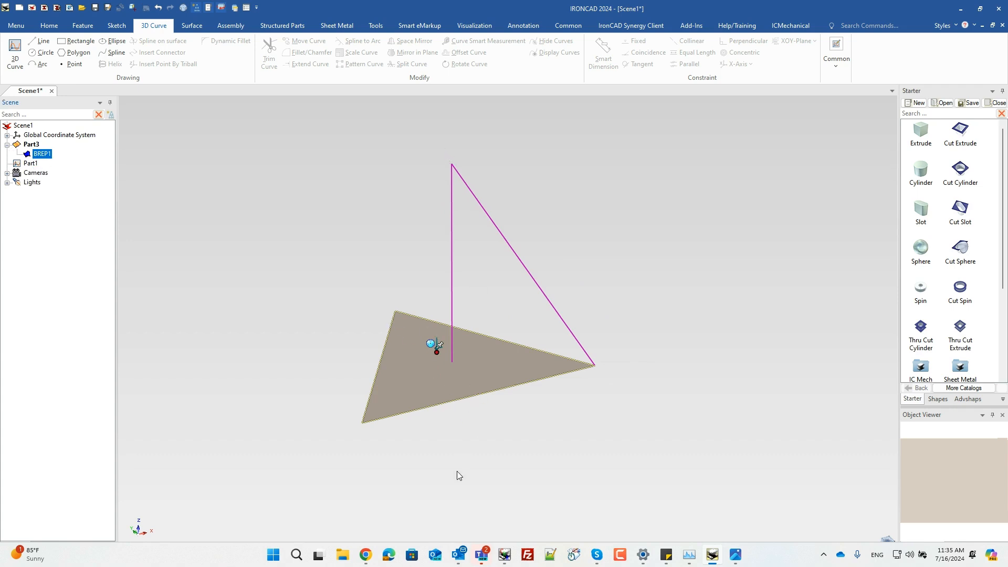
pyautogui.click(431, 346)
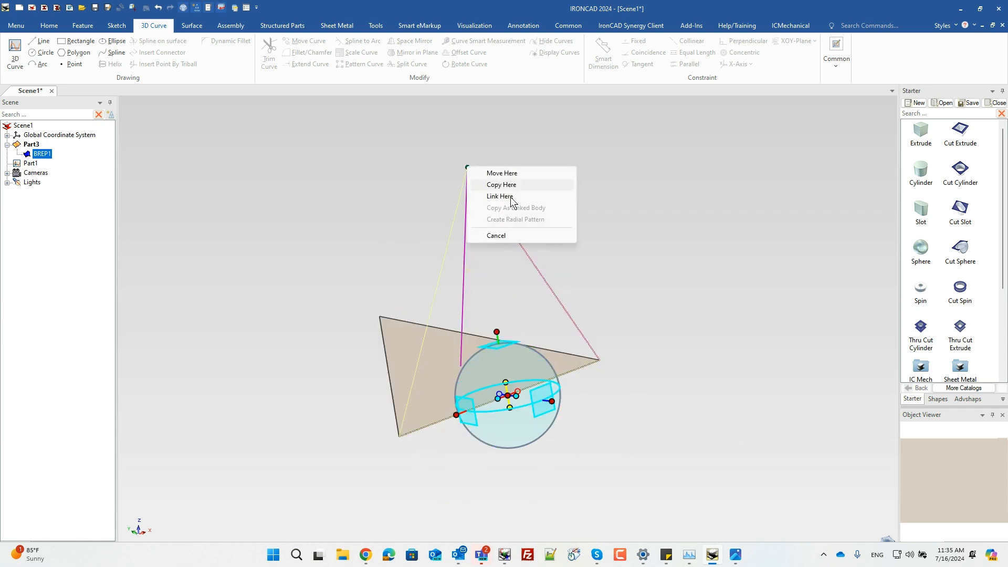
pyautogui.click(501, 183)
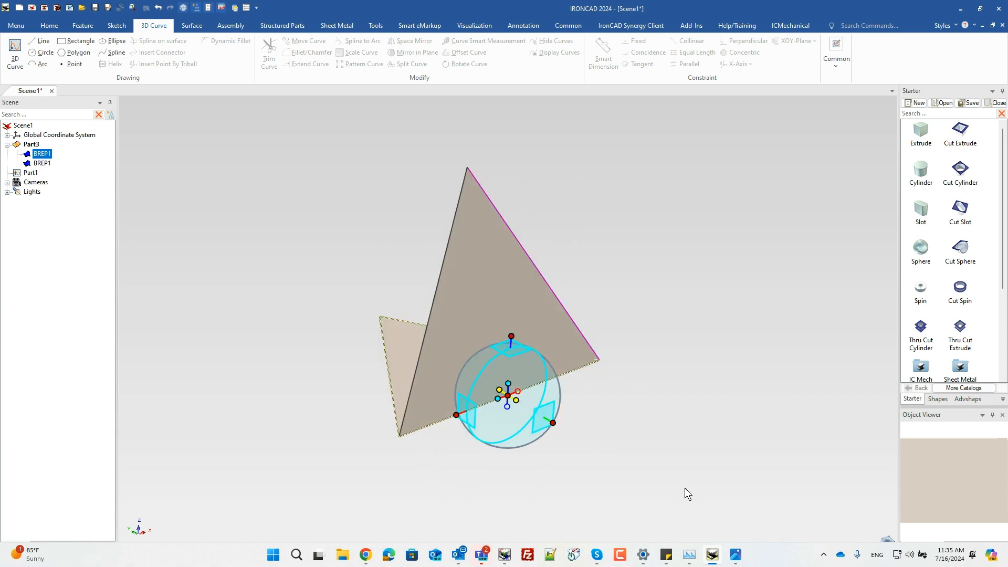
pyautogui.moveTo(687, 493); pyautogui.dragTo(574, 522)
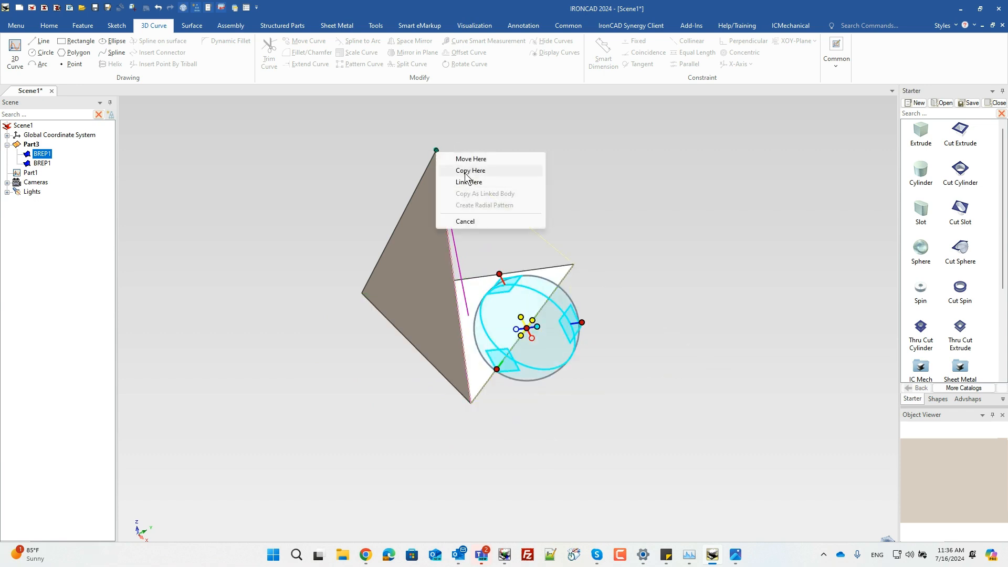
pyautogui.click(471, 170)
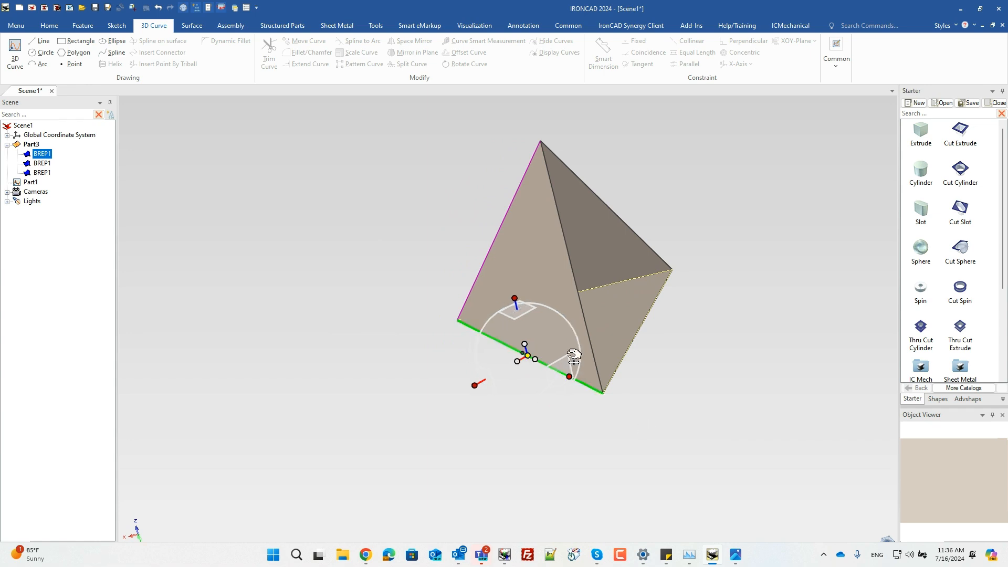
pyautogui.moveTo(526, 355); pyautogui.dragTo(640, 325)
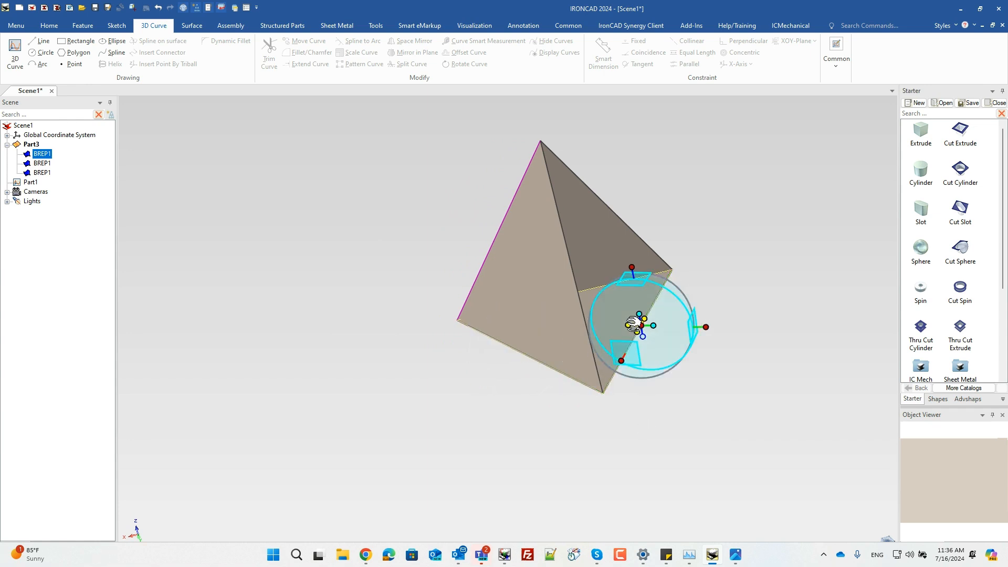
pyautogui.click(548, 146)
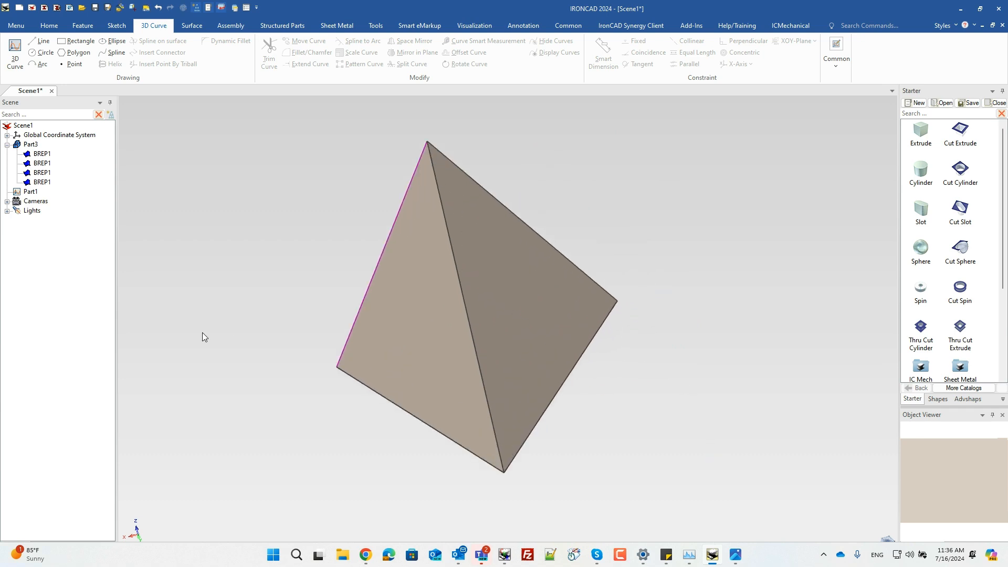
# - Make 2 repeated copies of the tetrahedron stacked vertically above the original
pyautogui.click(27, 143)
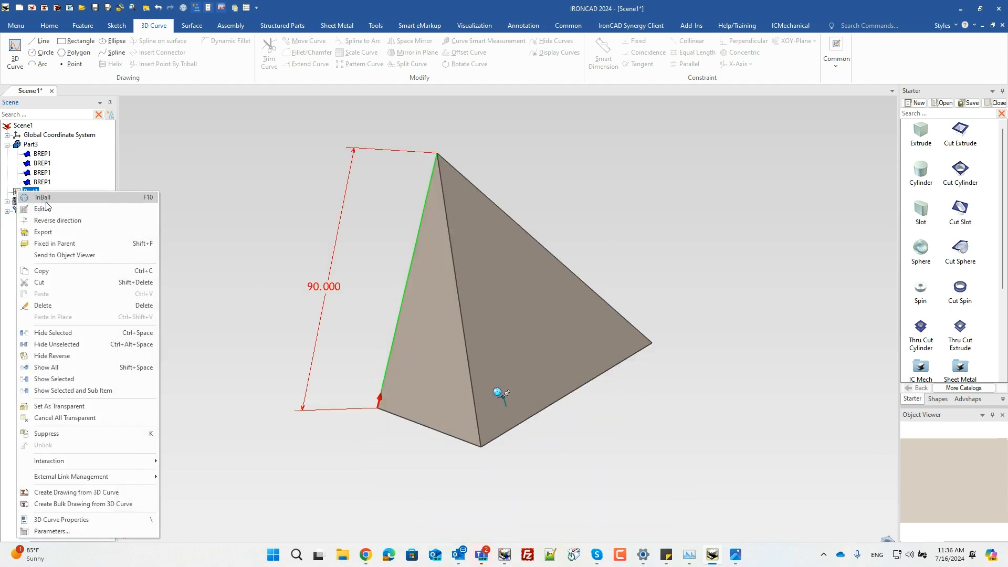
pyautogui.moveTo(63, 384)
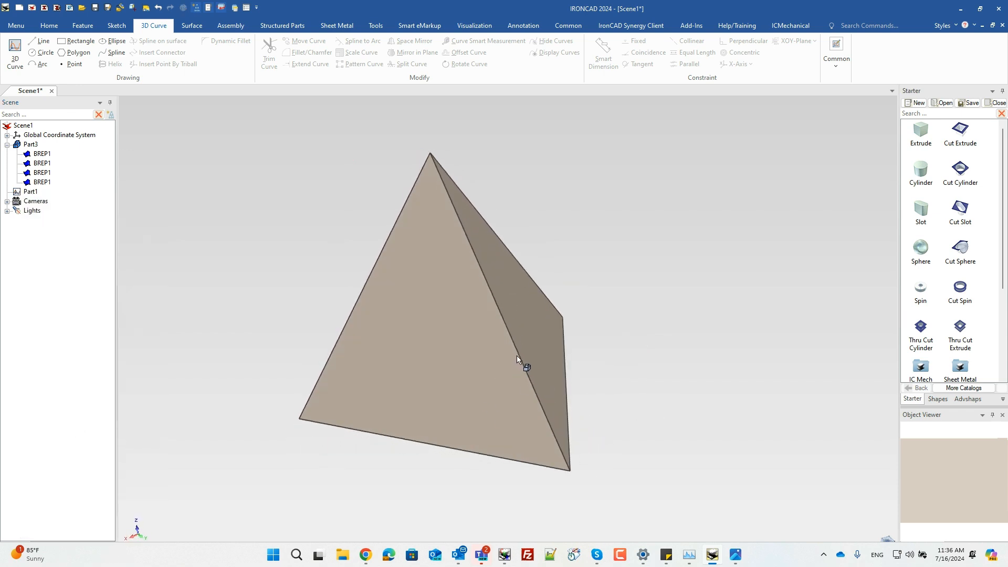
pyautogui.click(518, 361)
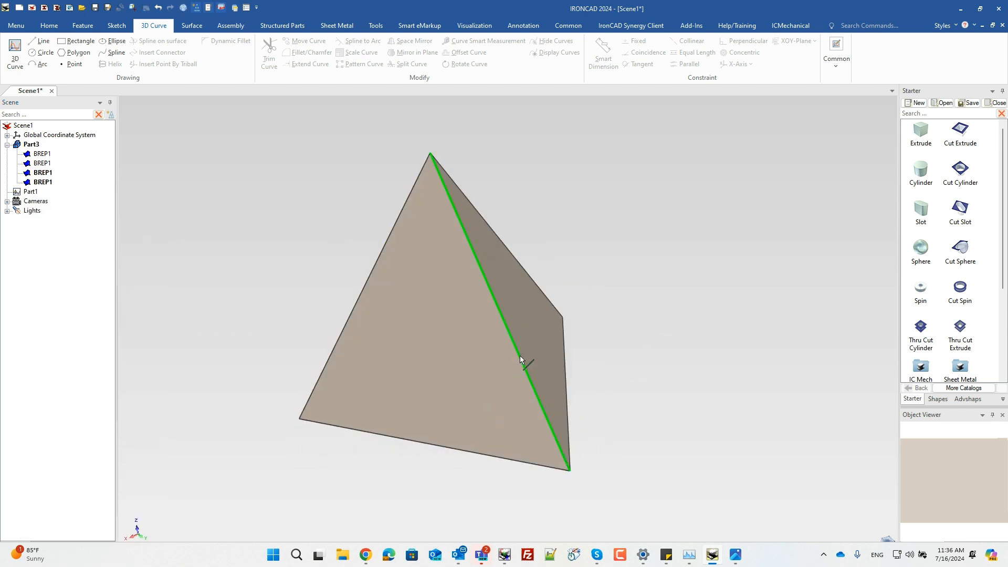
pyautogui.moveTo(576, 458)
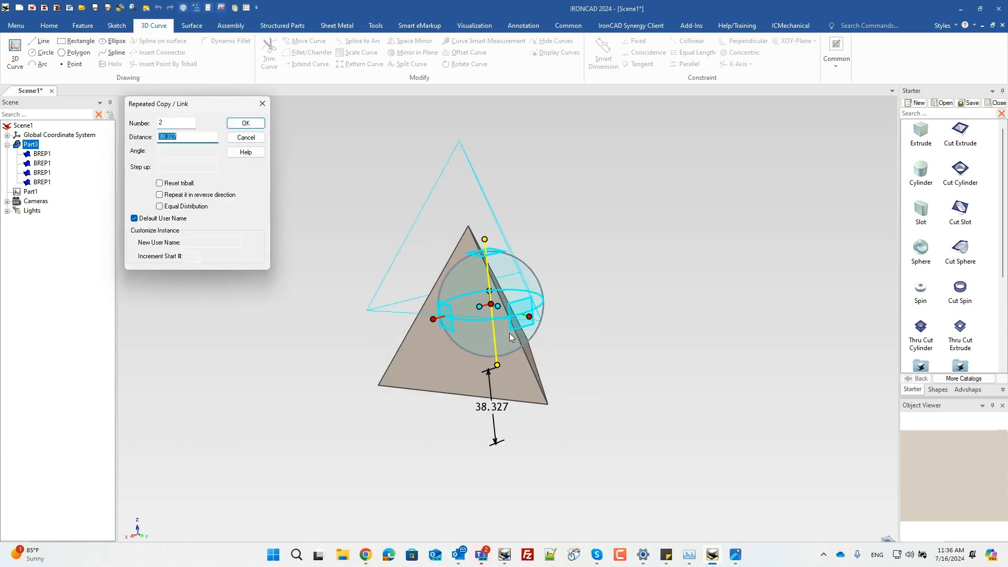
pyautogui.click(246, 123)
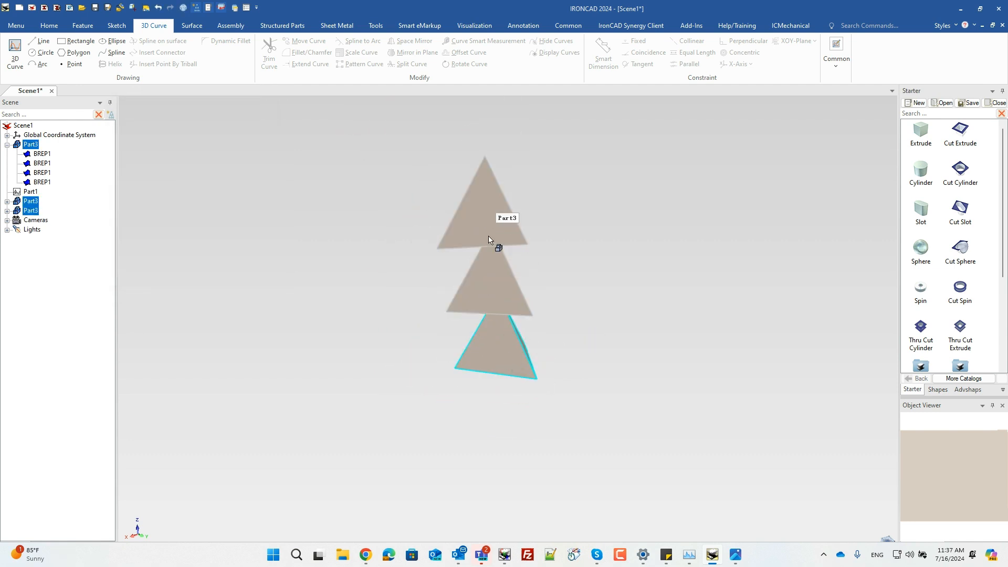
# - Unite the three stacked tetrahedra into one part with a Boolean union
pyautogui.click(82, 26)
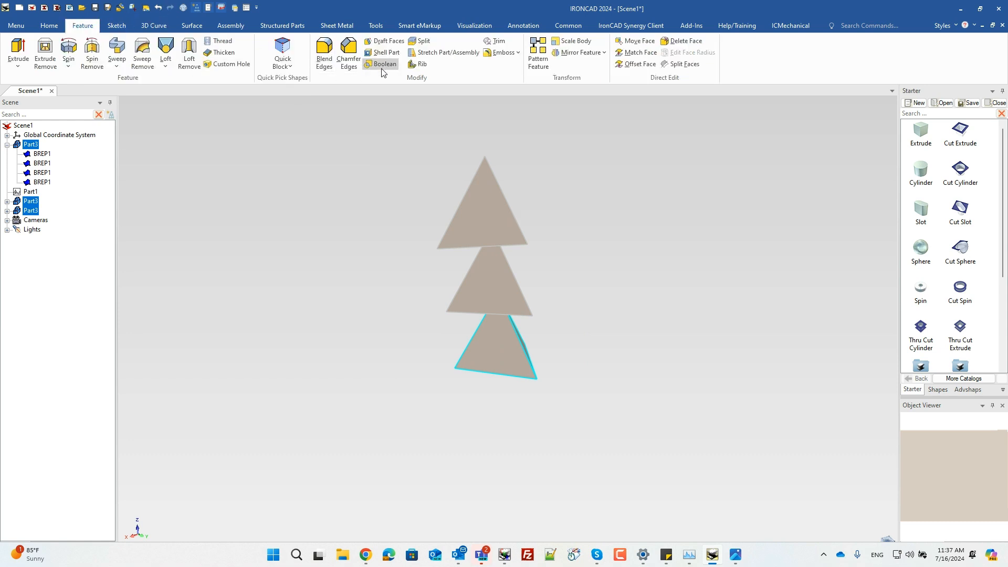
pyautogui.click(385, 63)
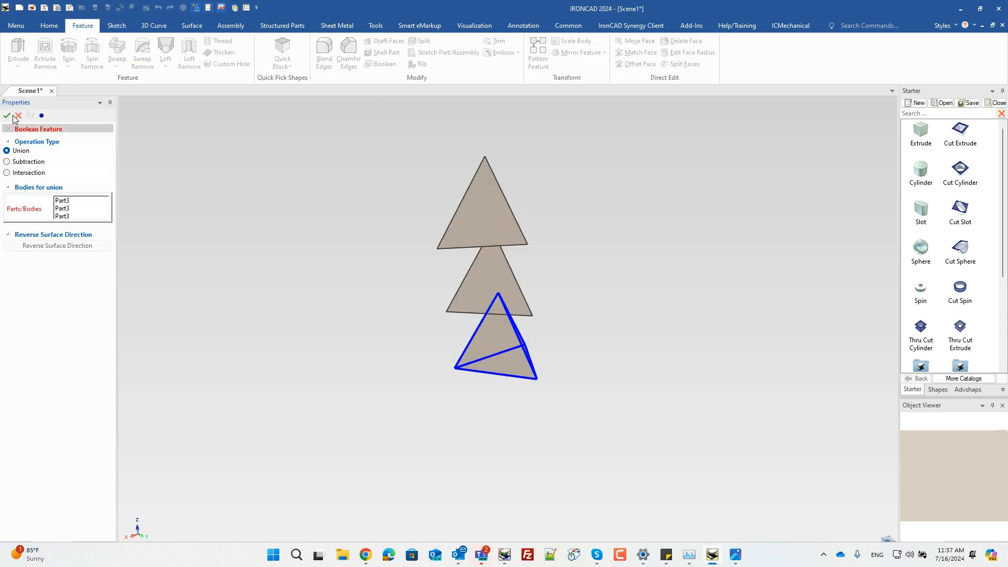
pyautogui.click(10, 116)
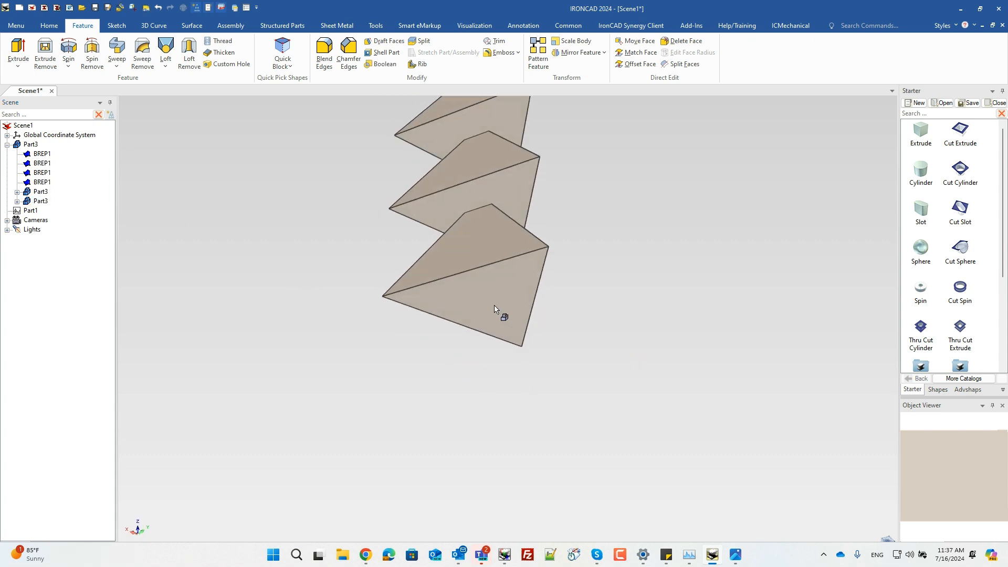
# - Drop a cylinder under the part and add a 20 x 10 counterbored hole in its bottom face
pyautogui.click(495, 308)
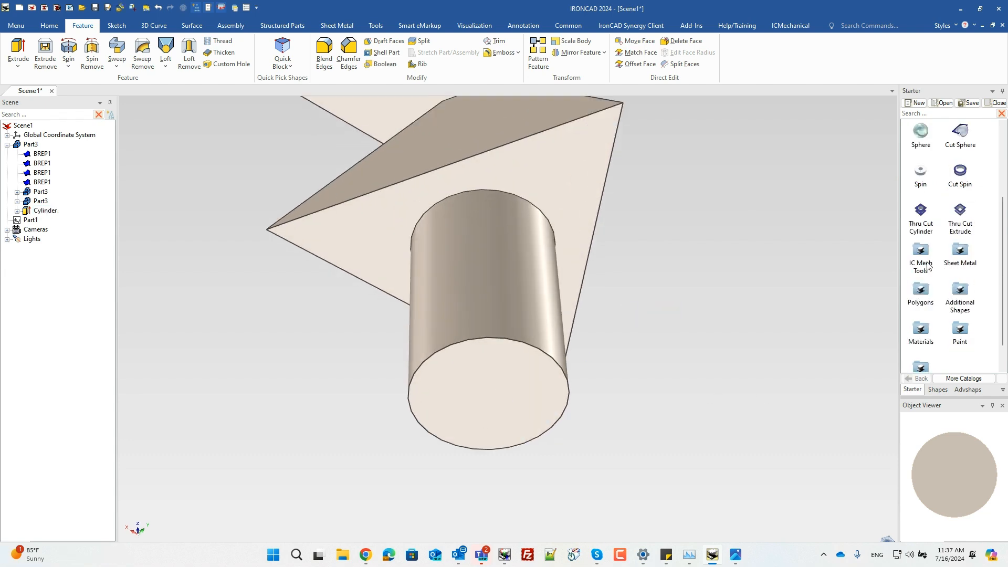
pyautogui.click(487, 396)
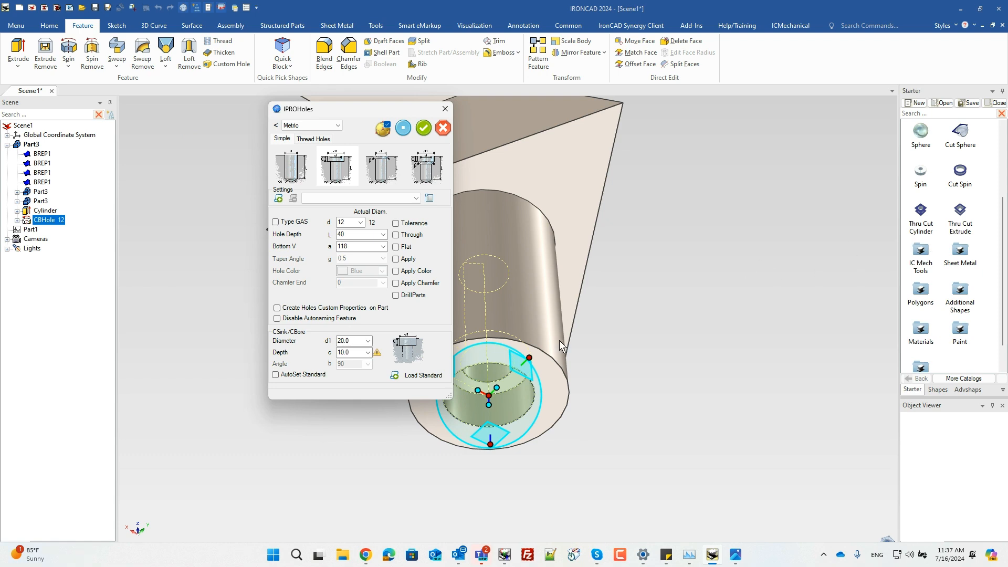
pyautogui.moveTo(328, 141)
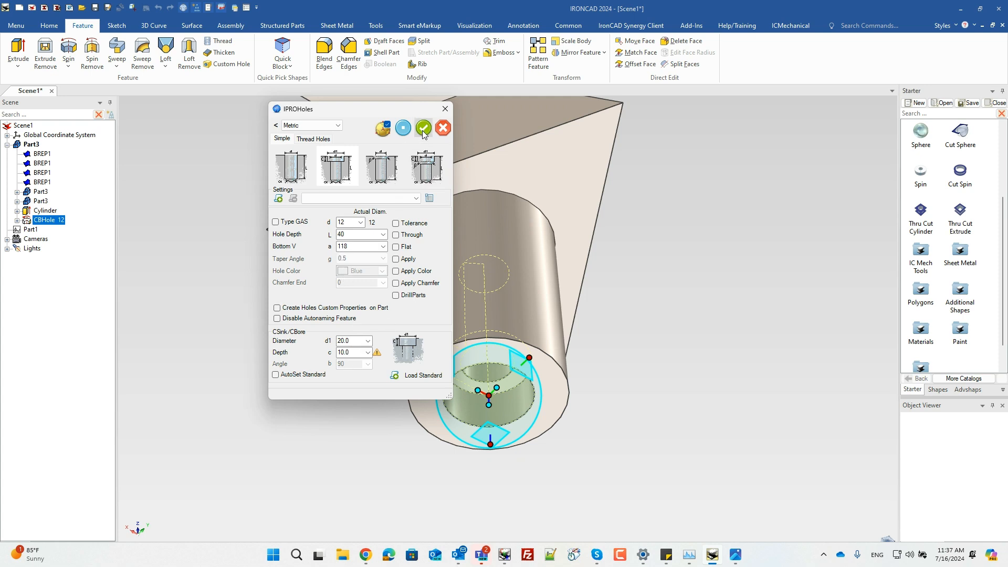
pyautogui.click(423, 129)
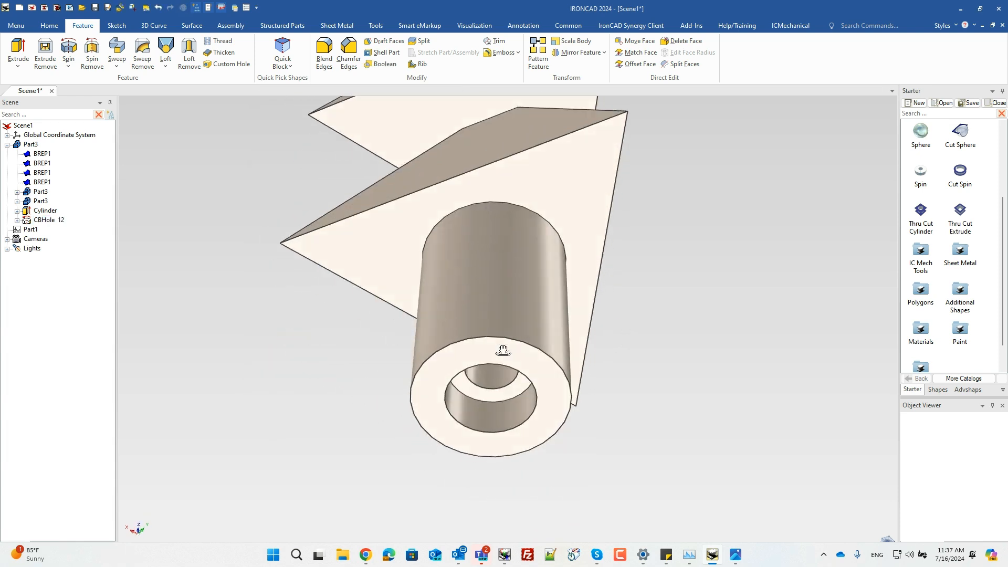
pyautogui.moveTo(504, 351); pyautogui.dragTo(603, 324)
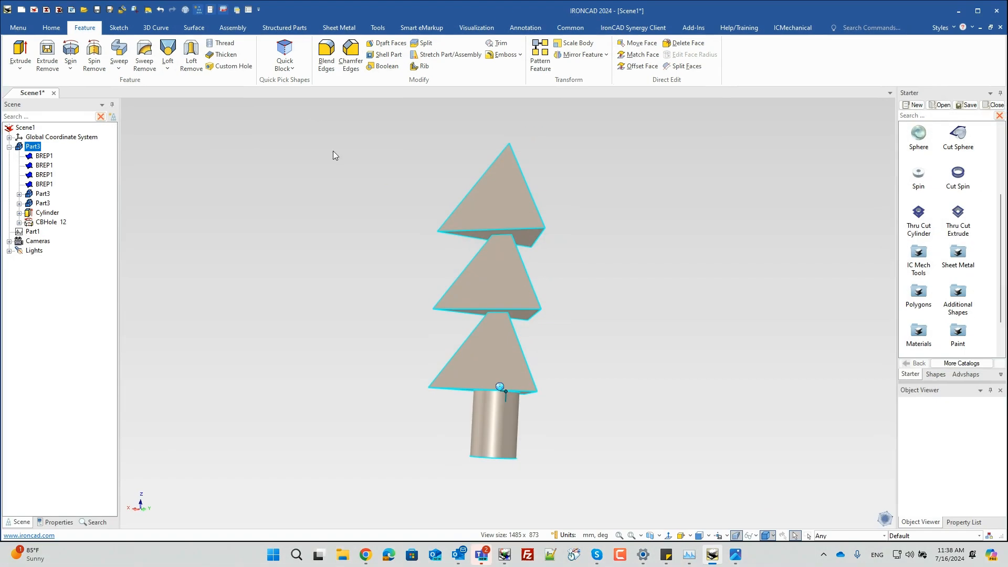
# - Check the part's mass in Part Properties, paint the whole model green and orbit to inspect it
pyautogui.click(56, 522)
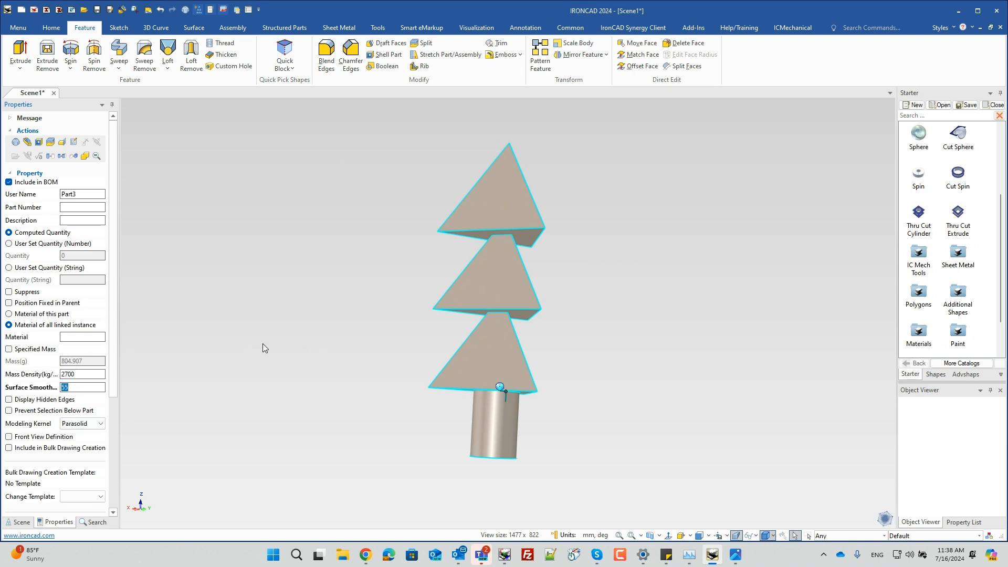
pyautogui.moveTo(664, 49)
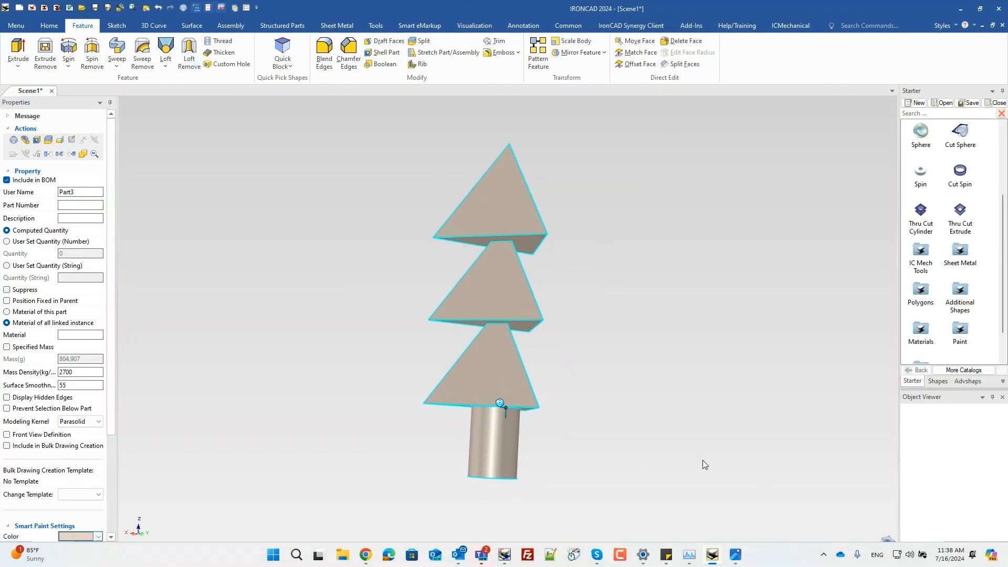
pyautogui.moveTo(491, 308)
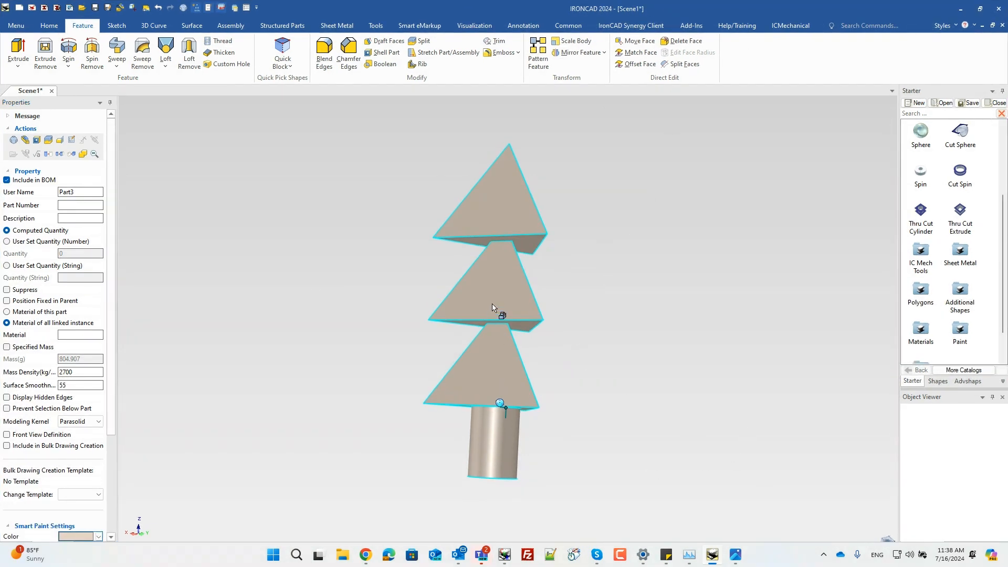
pyautogui.rightClick(494, 308)
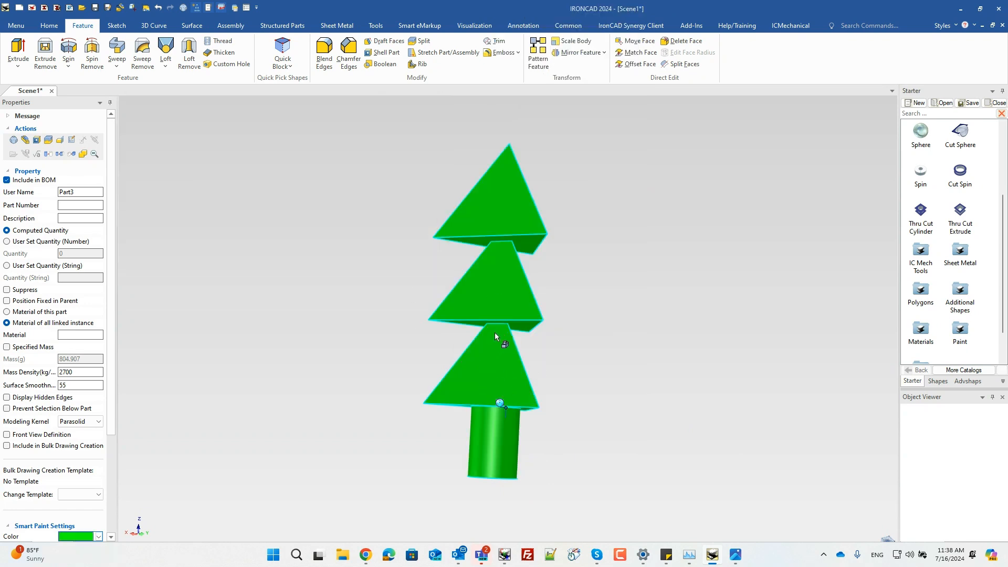
pyautogui.moveTo(550, 347)
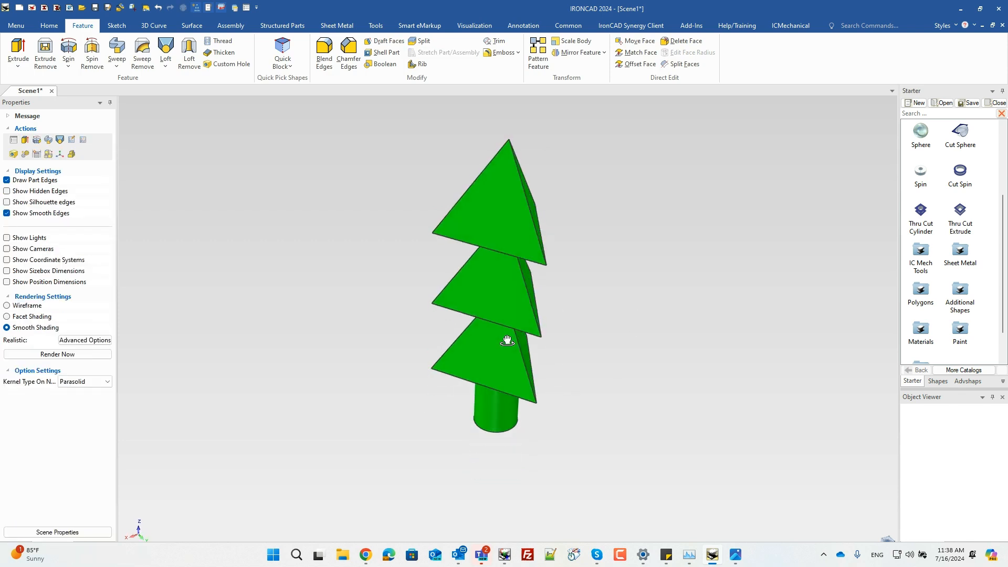
pyautogui.moveTo(507, 340); pyautogui.dragTo(409, 301)
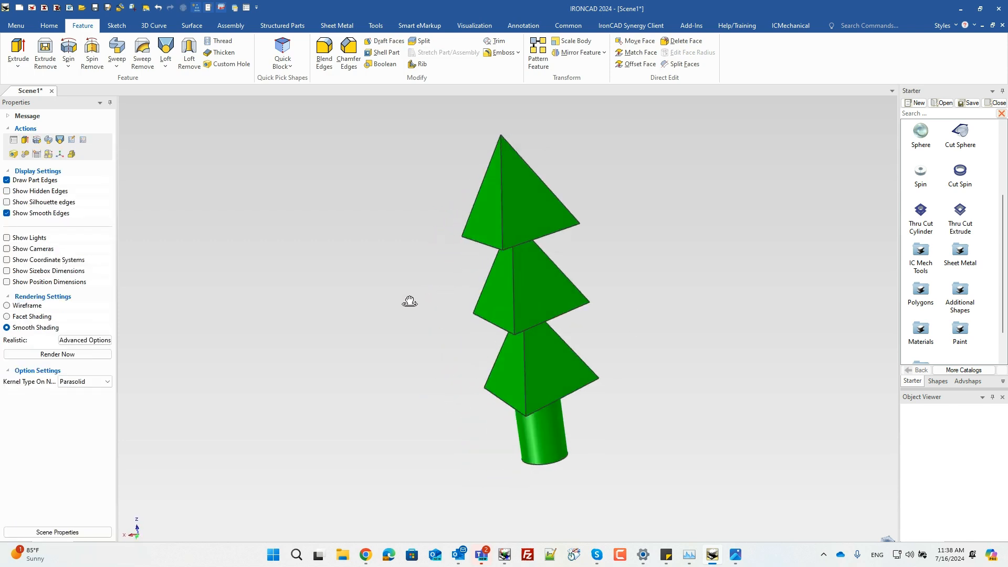
pyautogui.moveTo(410, 300); pyautogui.dragTo(482, 279)
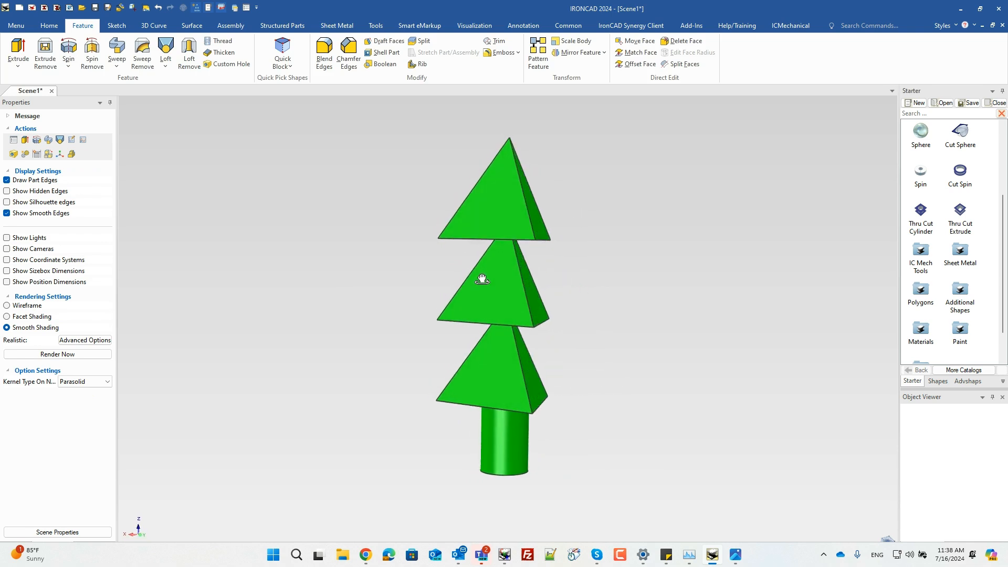
pyautogui.moveTo(557, 377)
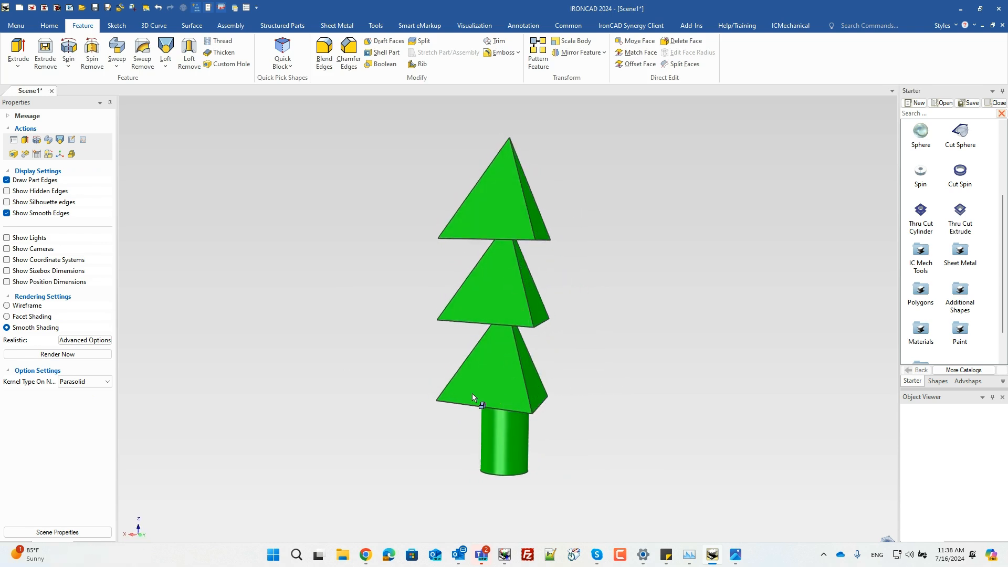
pyautogui.moveTo(710, 260)
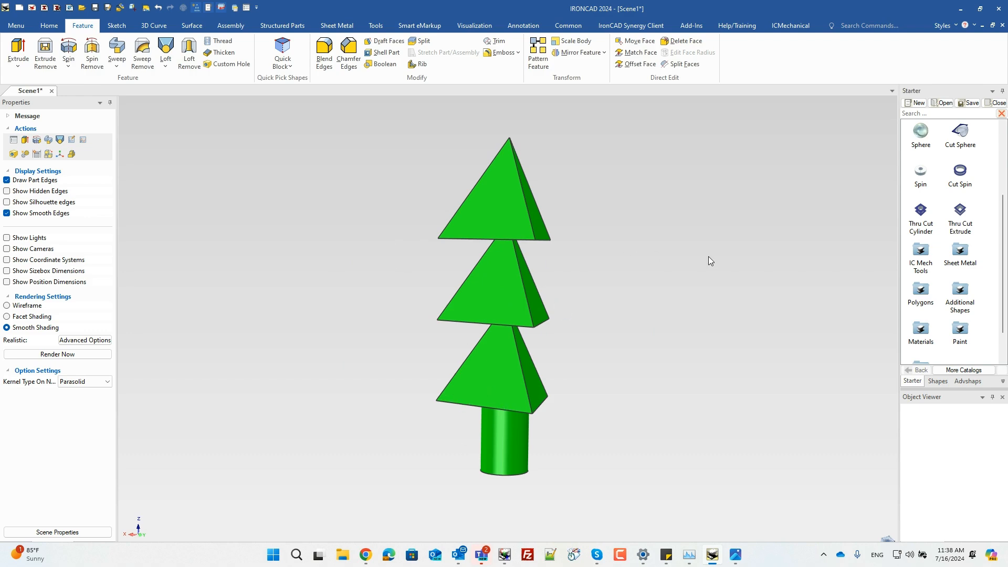